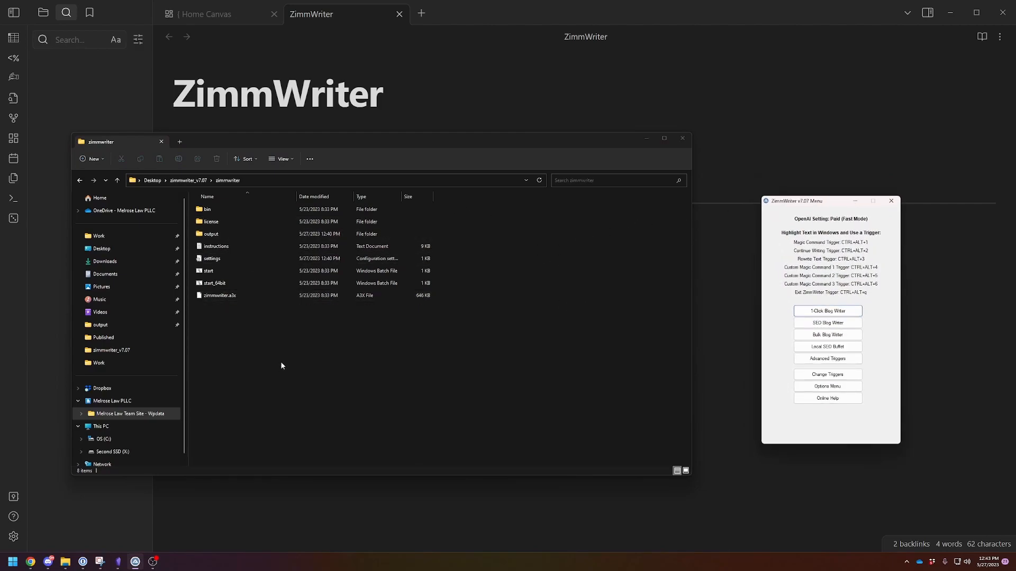
# Step: Enter the output folder and briefly view a SharePoint methods article in Notepad
pyautogui.click(236, 234)
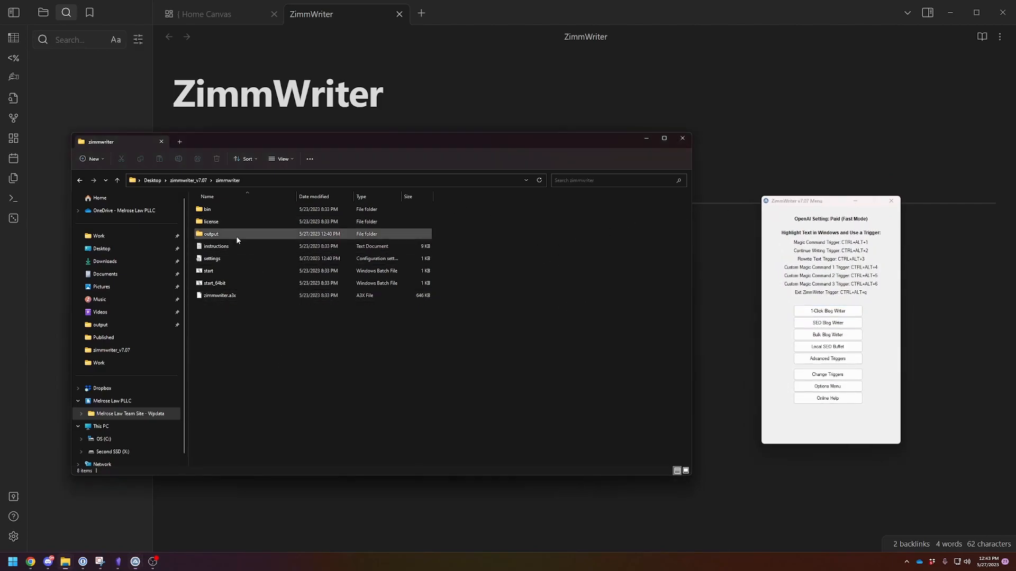
pyautogui.doubleClick(211, 234)
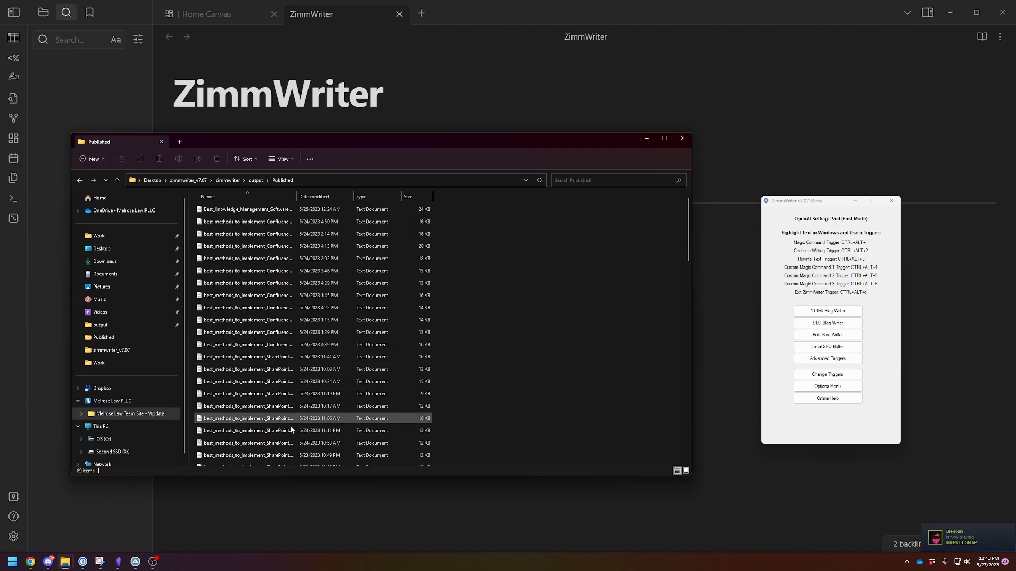
pyautogui.click(246, 393)
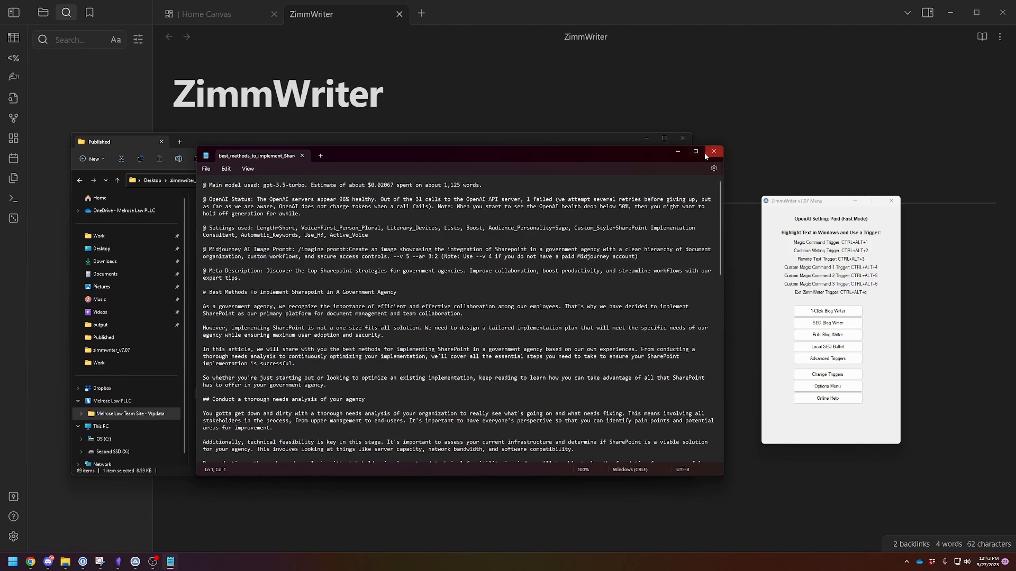
pyautogui.click(713, 151)
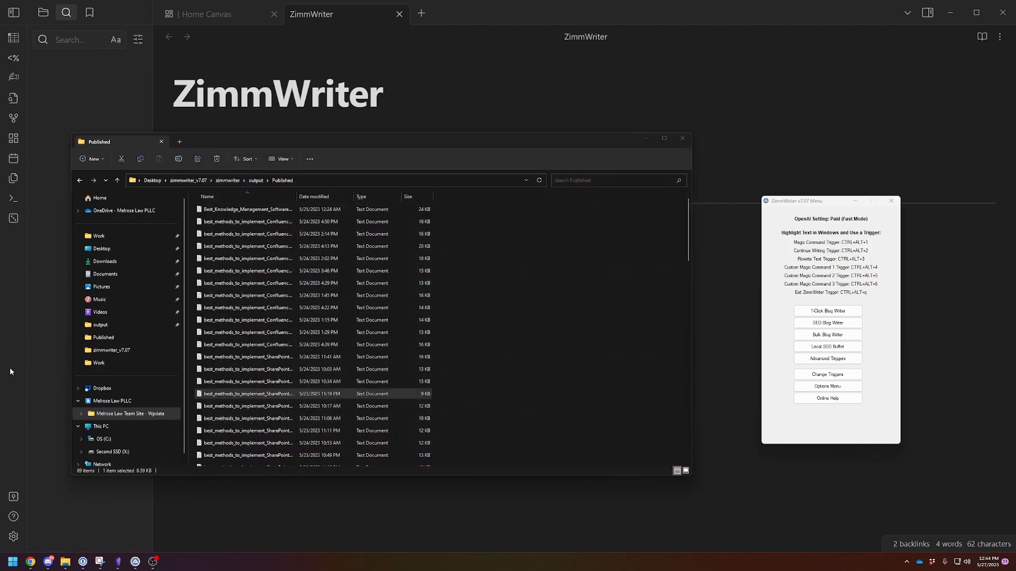
# Step: Scroll the Published article list and select a SharePoint comparison article
pyautogui.scroll(-3)
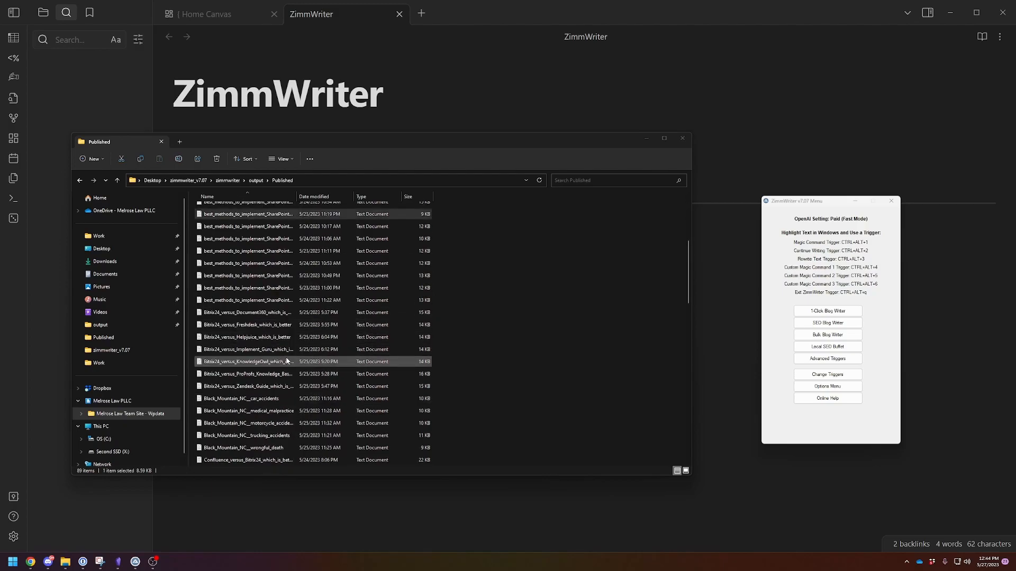
pyautogui.scroll(-3)
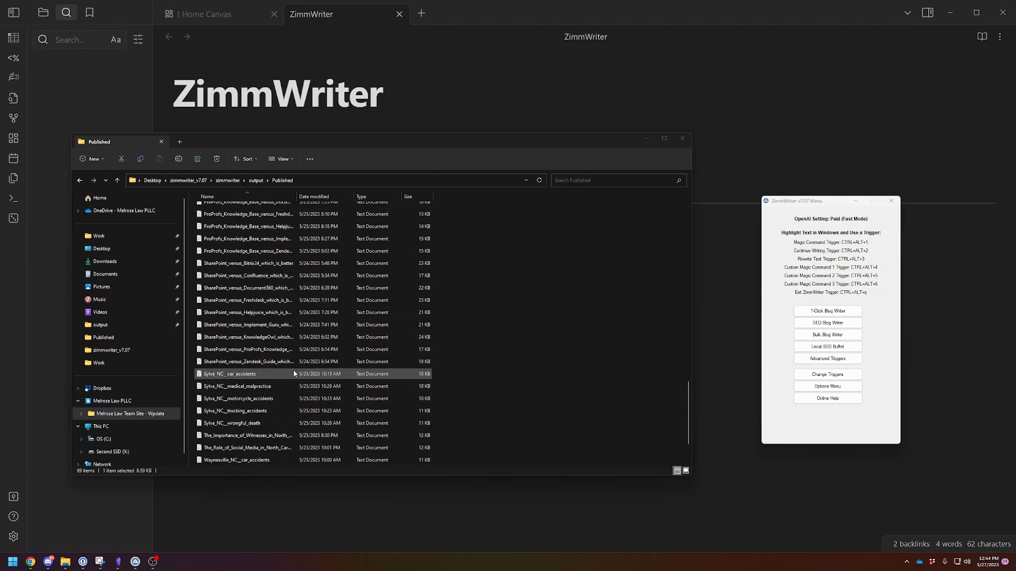
pyautogui.moveTo(278, 379)
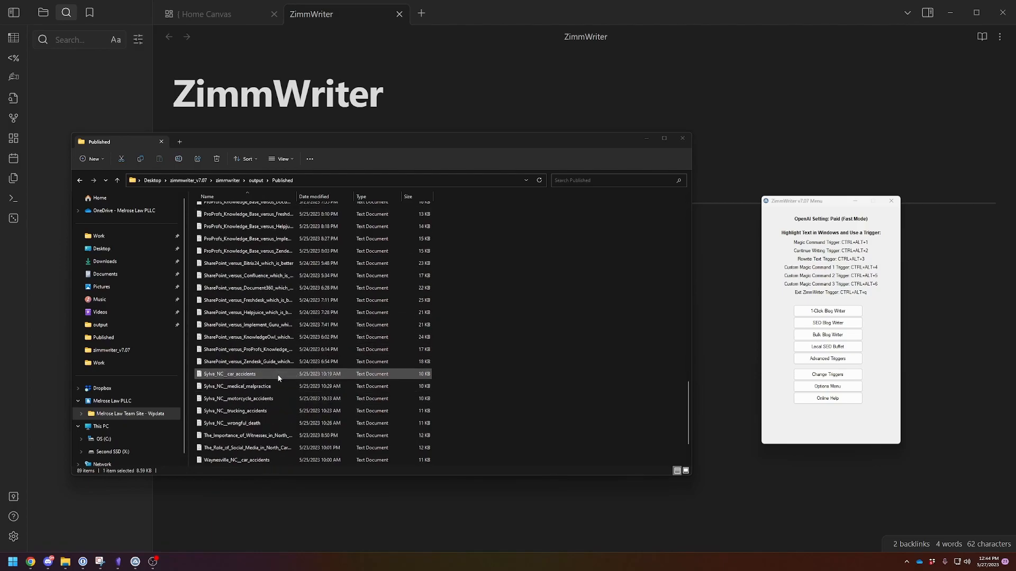
pyautogui.click(246, 324)
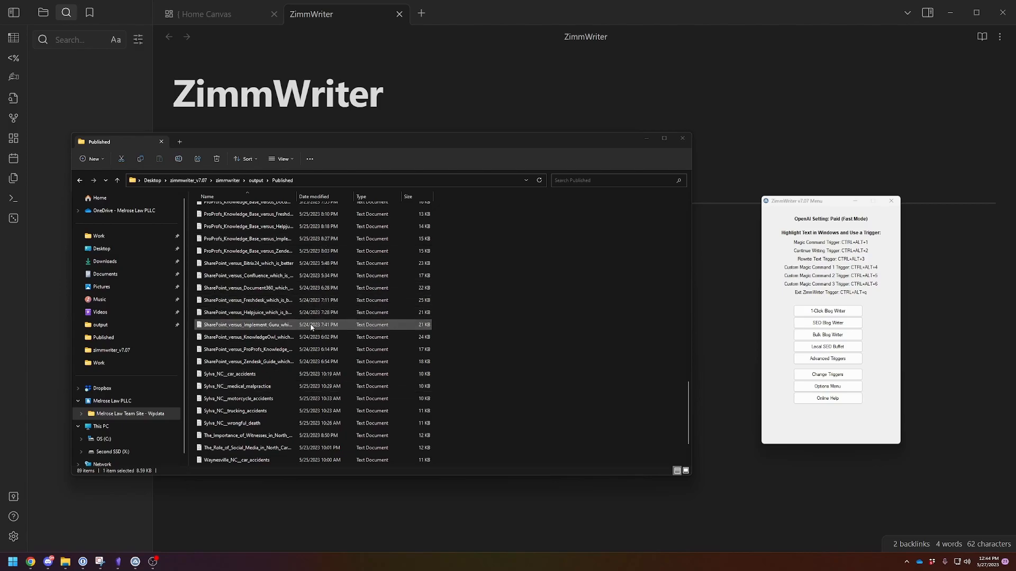
pyautogui.click(246, 374)
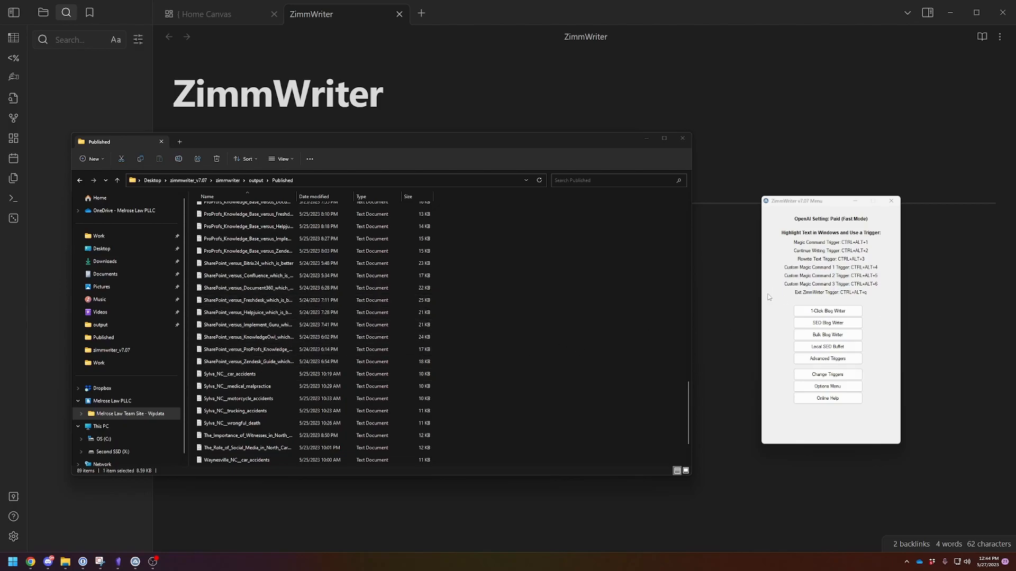
pyautogui.moveTo(498, 374)
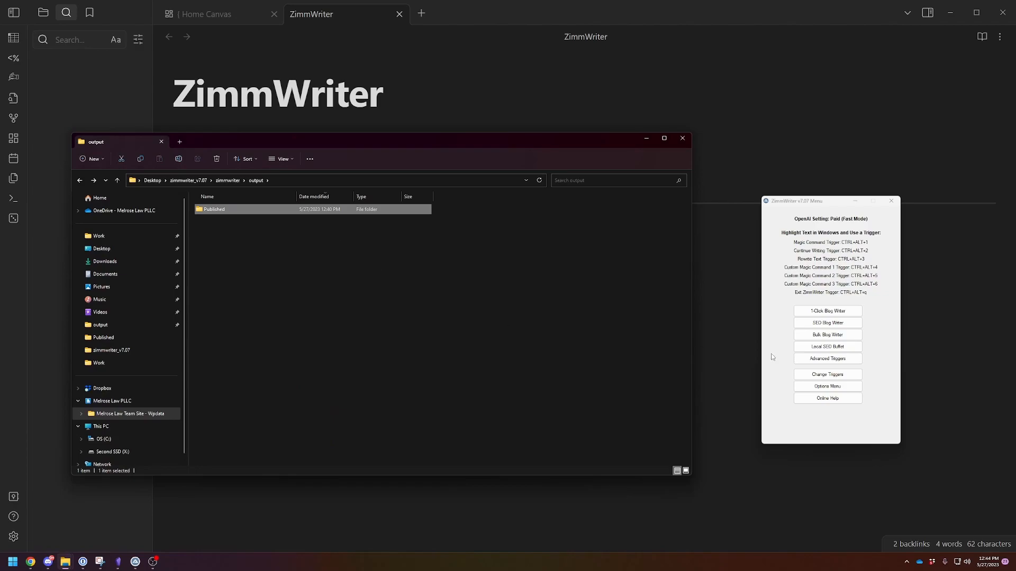
pyautogui.moveTo(814, 201); pyautogui.dragTo(777, 193)
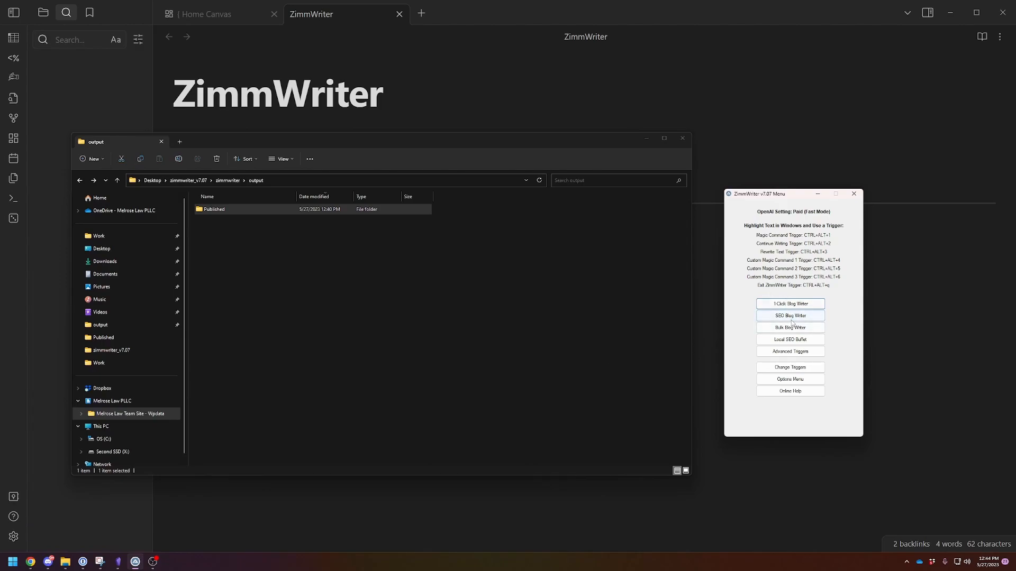
pyautogui.moveTo(790, 340)
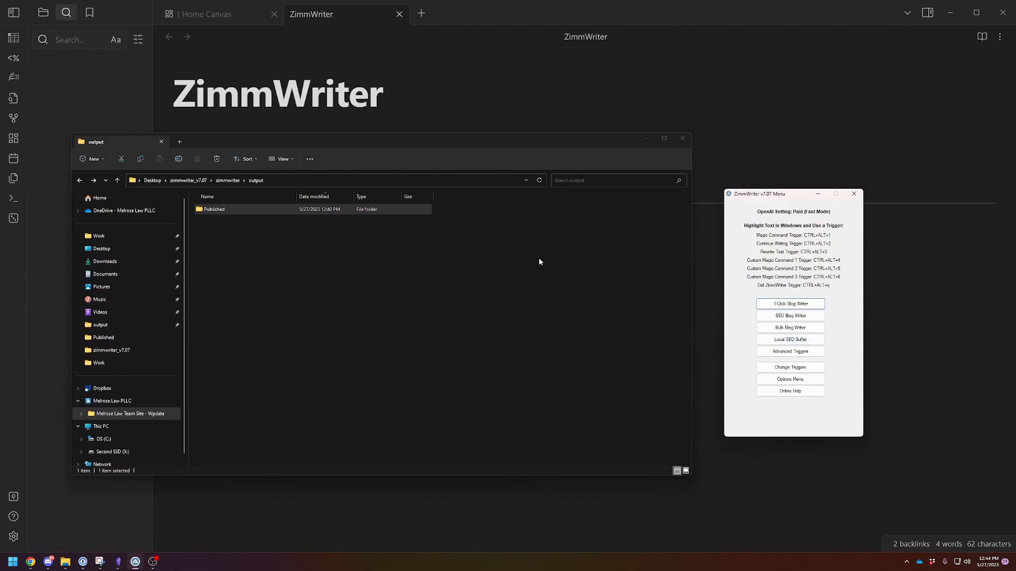
pyautogui.moveTo(445, 271)
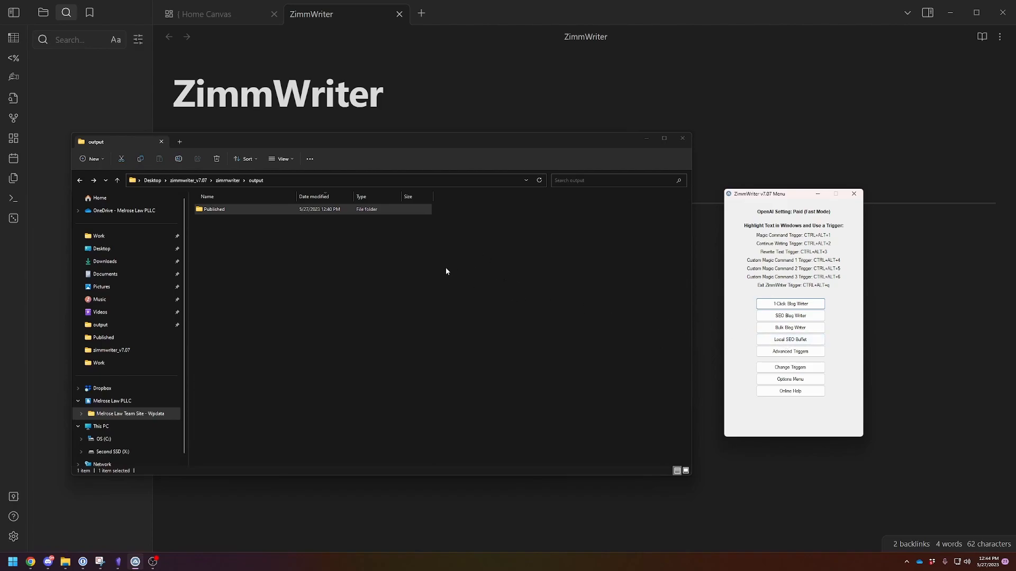
pyautogui.moveTo(719, 303)
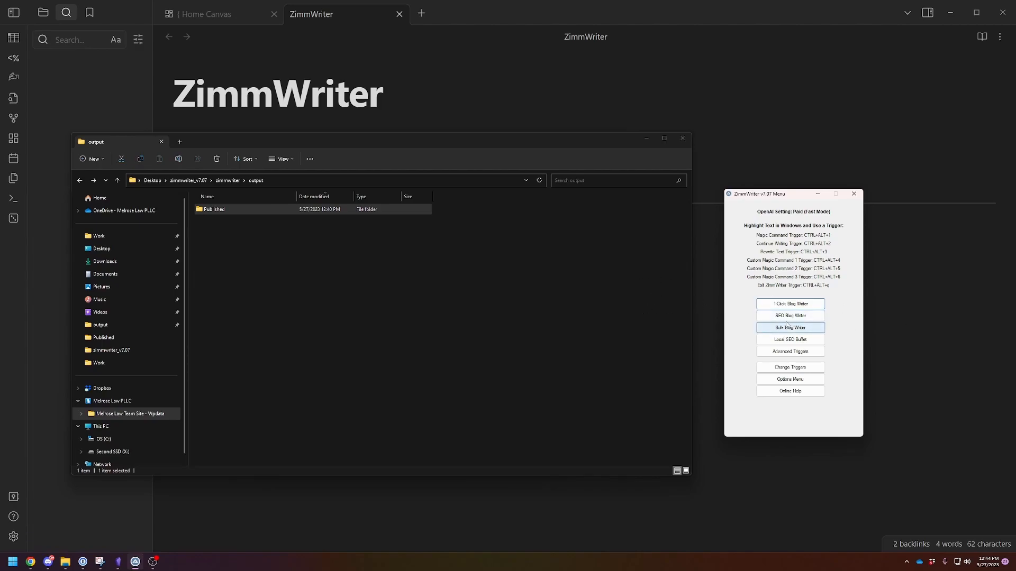
pyautogui.moveTo(790, 318)
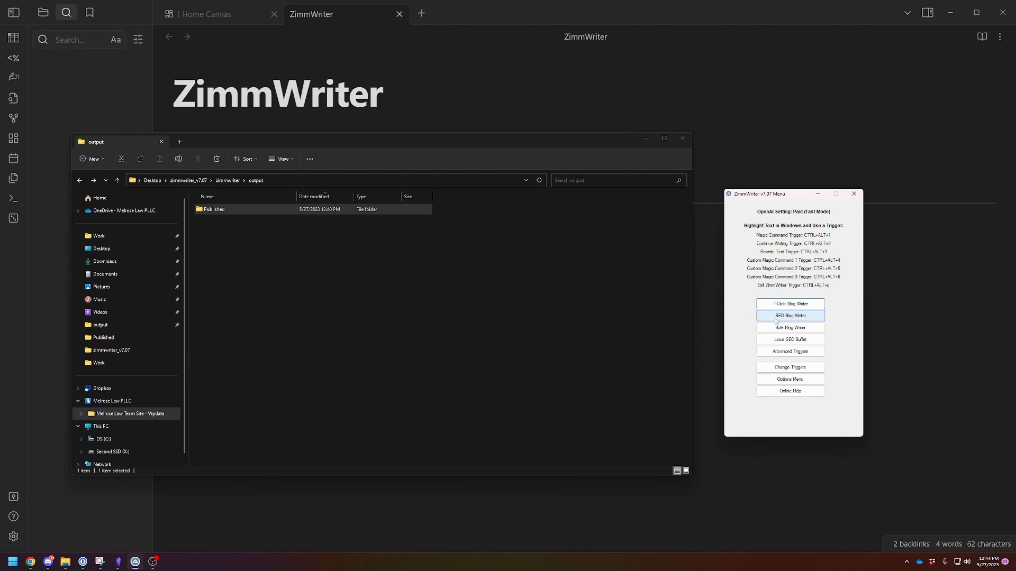
# Step: Launch the SEO Blog Writer and enter the Step 1 title 'Beginners Guide to Obsidian'
pyautogui.click(790, 316)
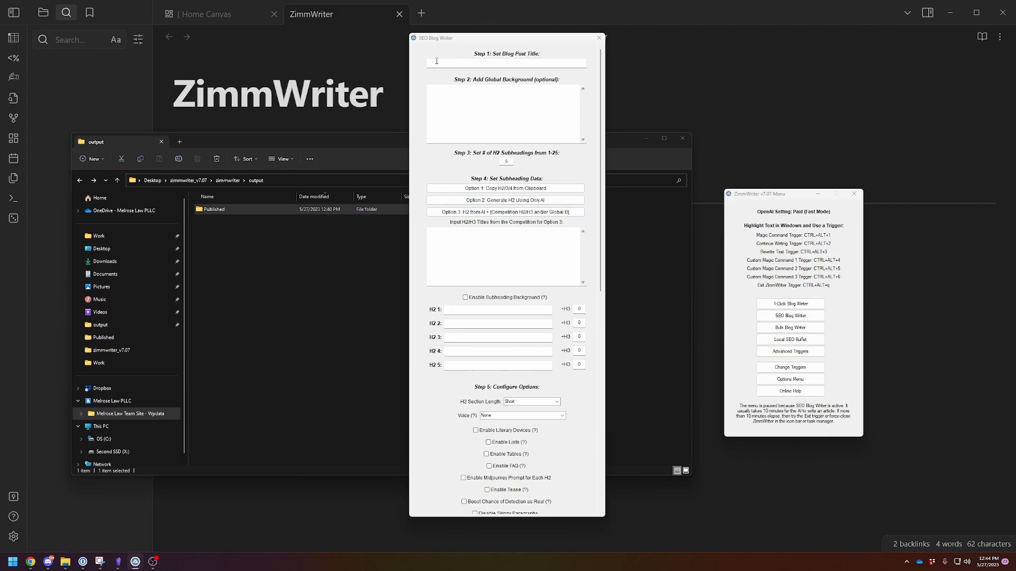
pyautogui.moveTo(505, 37); pyautogui.dragTo(442, 29)
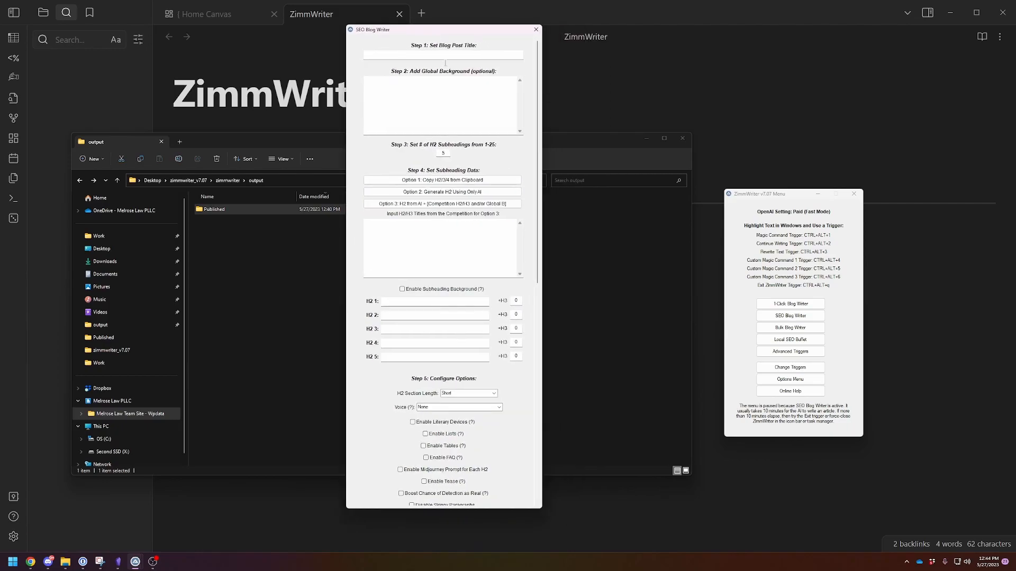
pyautogui.click(442, 55)
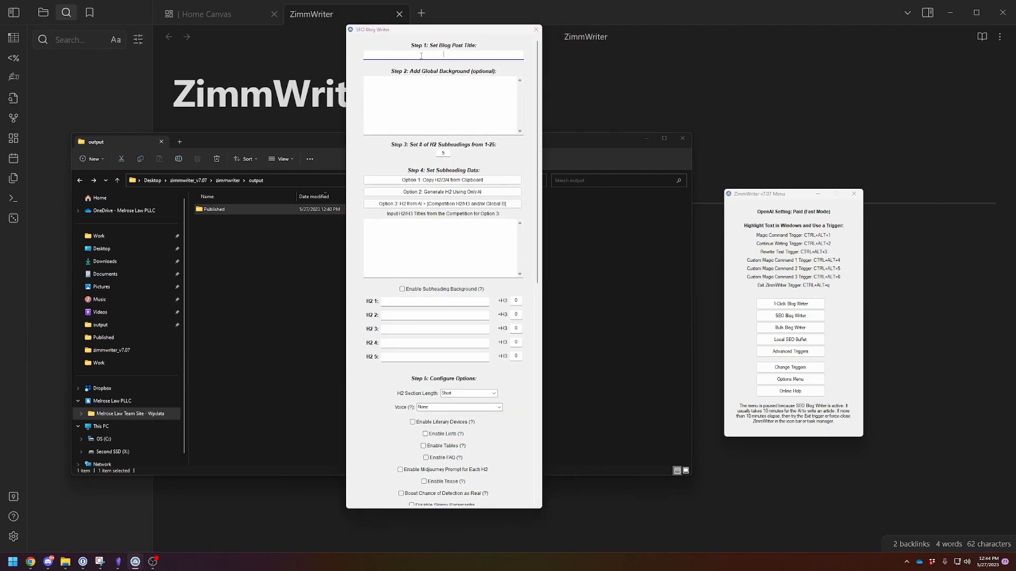
pyautogui.write('Beginners Guide to Obsidian')
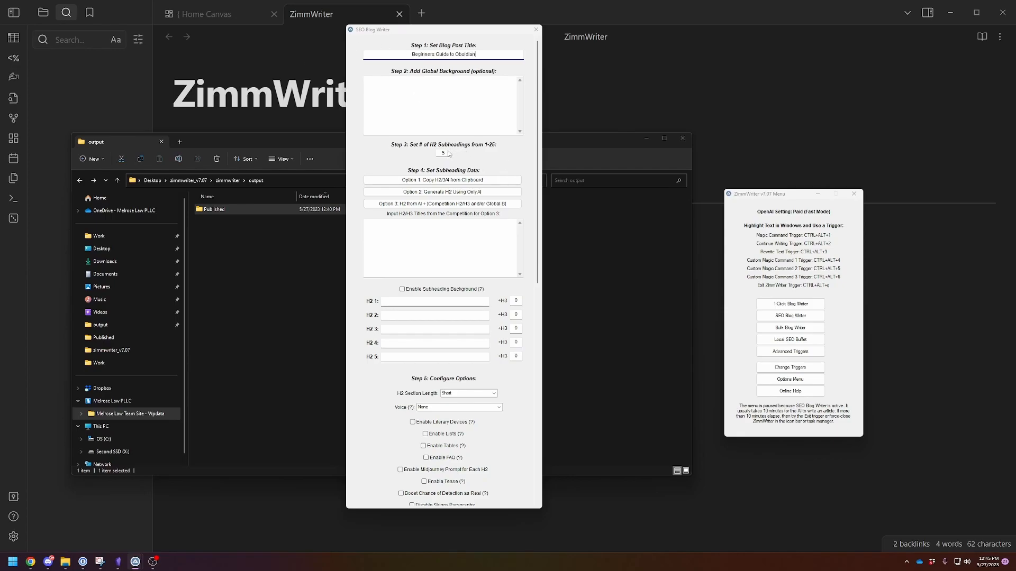
pyautogui.click(443, 180)
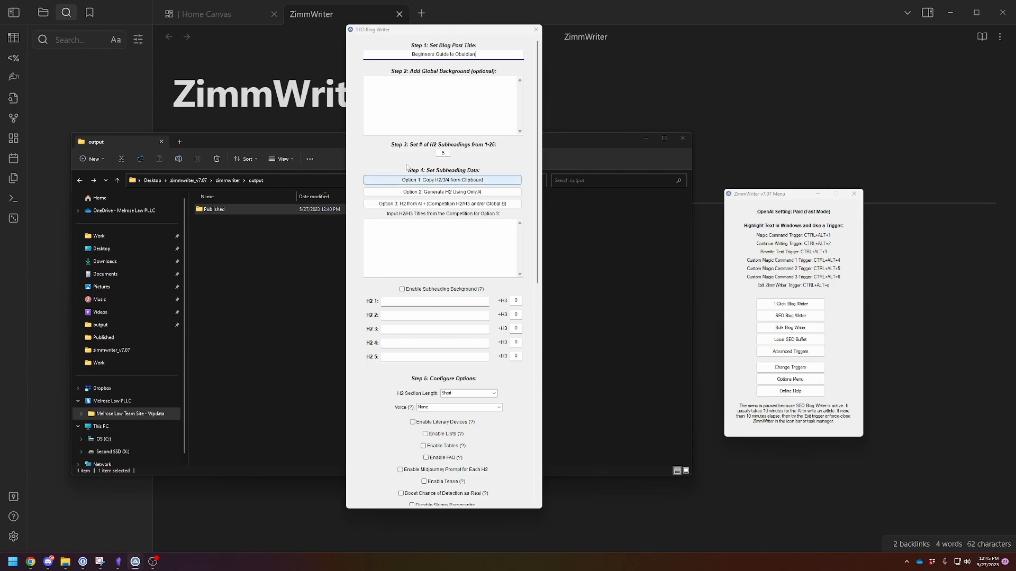
pyautogui.click(443, 191)
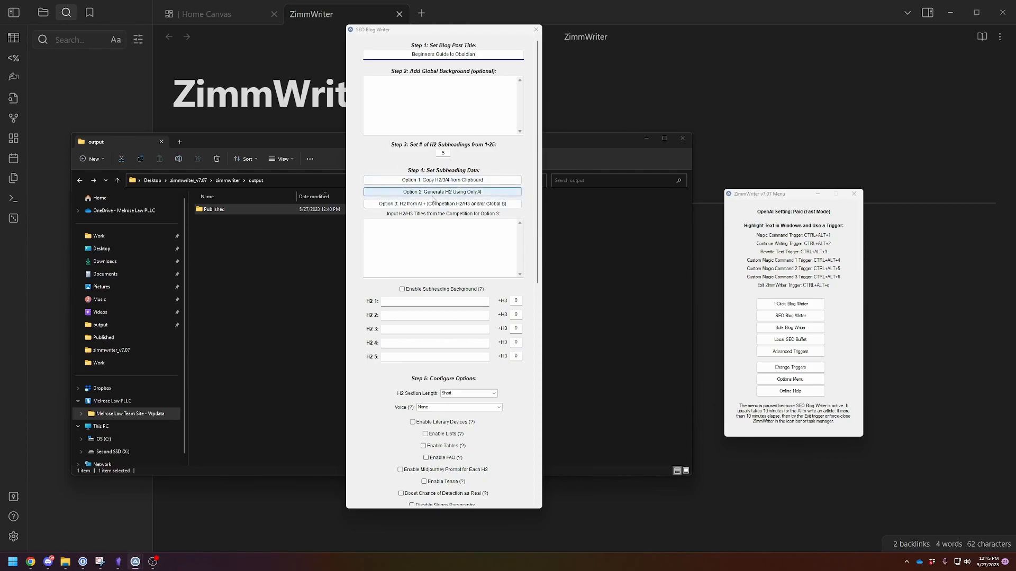
# Step: Generate H2 subheadings 1–5 using only AI and dismiss the please-wait notice
pyautogui.click(442, 192)
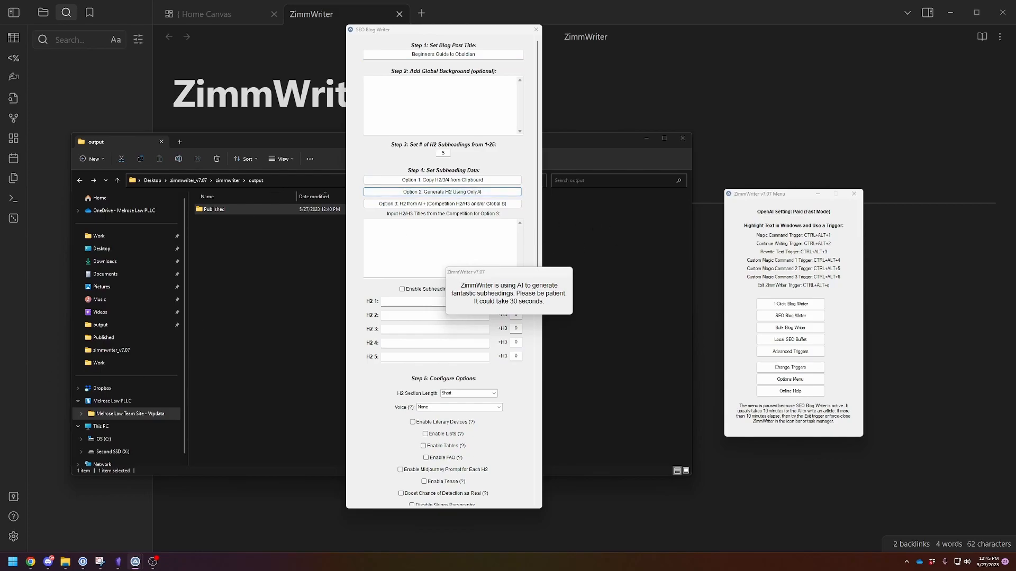
pyautogui.click(442, 192)
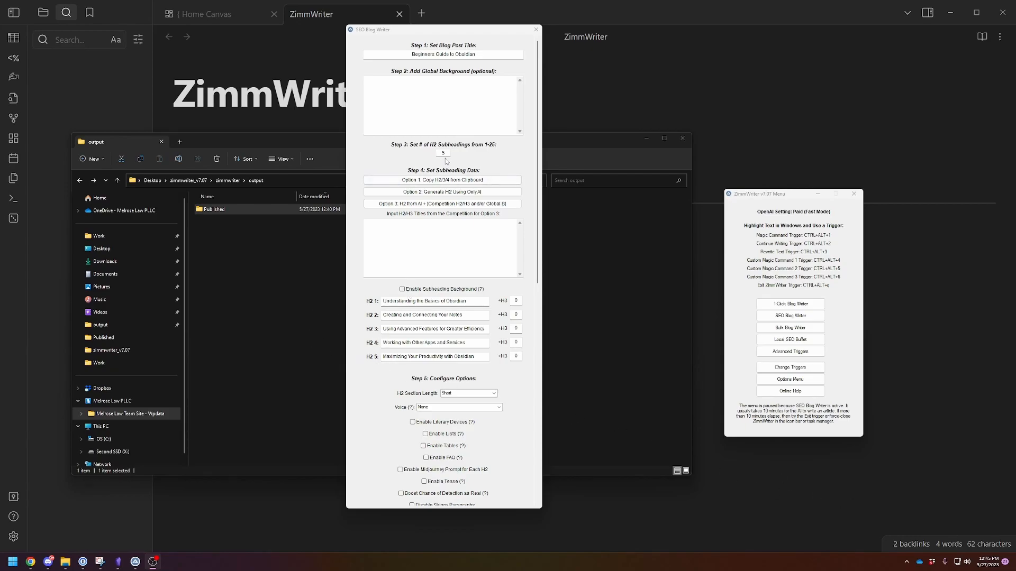
pyautogui.moveTo(421, 329)
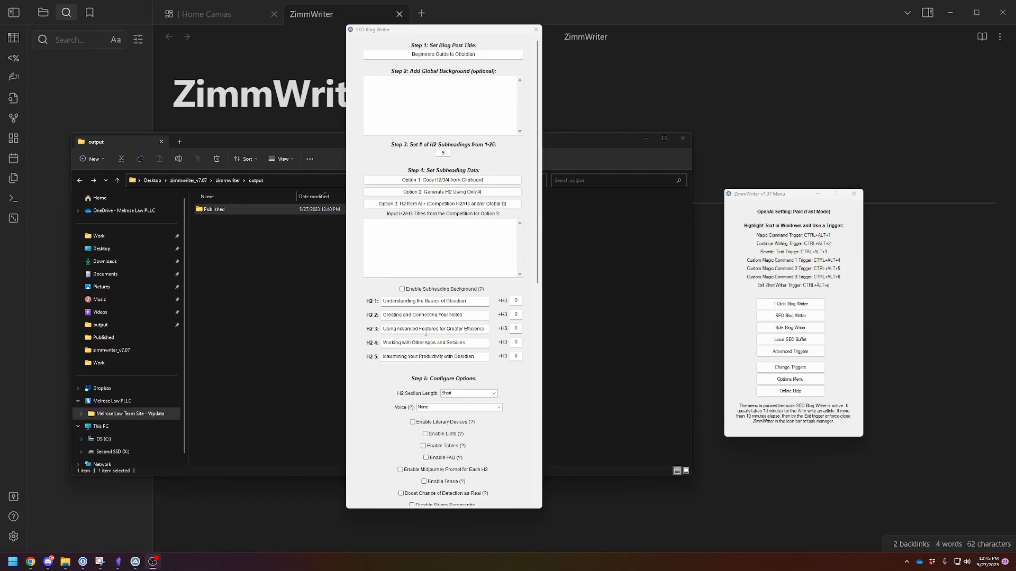
pyautogui.moveTo(373, 392)
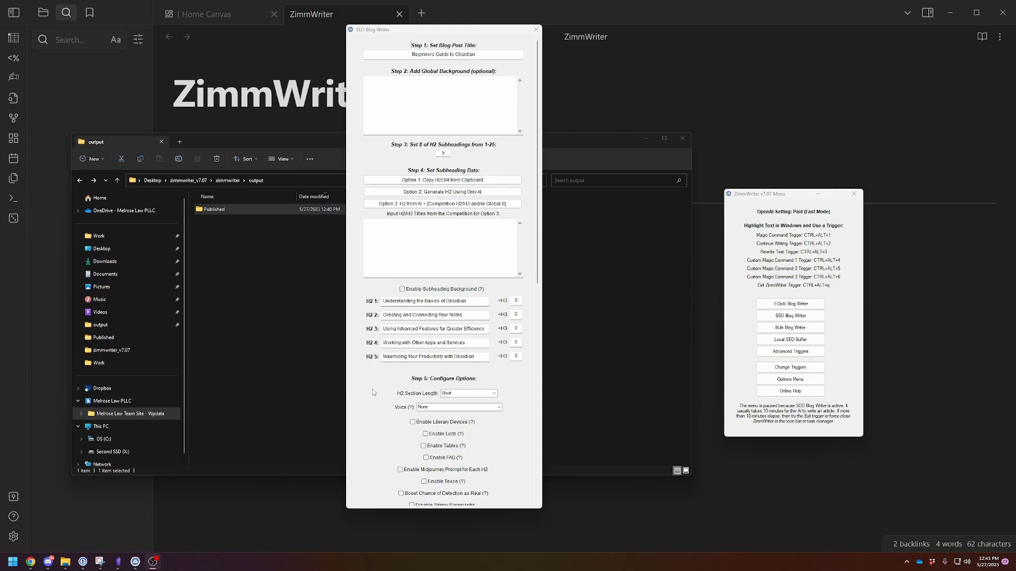
# Step: Set the Step 5 article voice to Professional
pyautogui.scroll(-3)
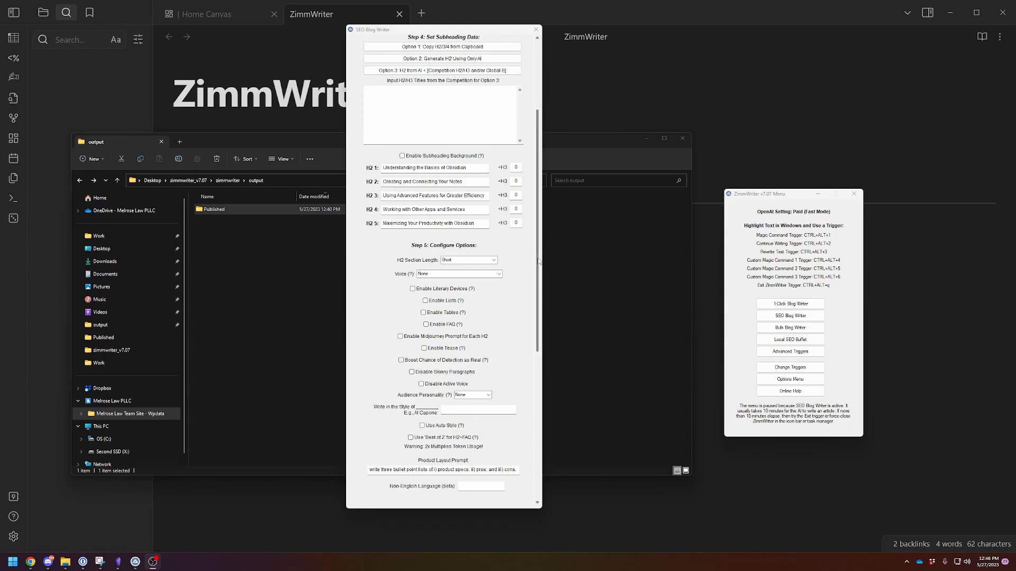
pyautogui.scroll(-3)
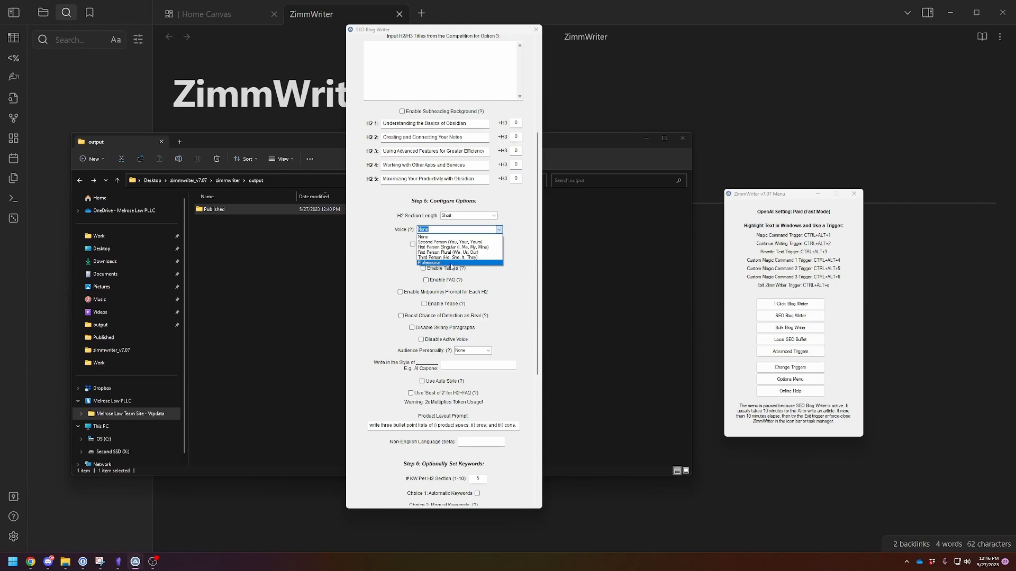
pyautogui.click(427, 263)
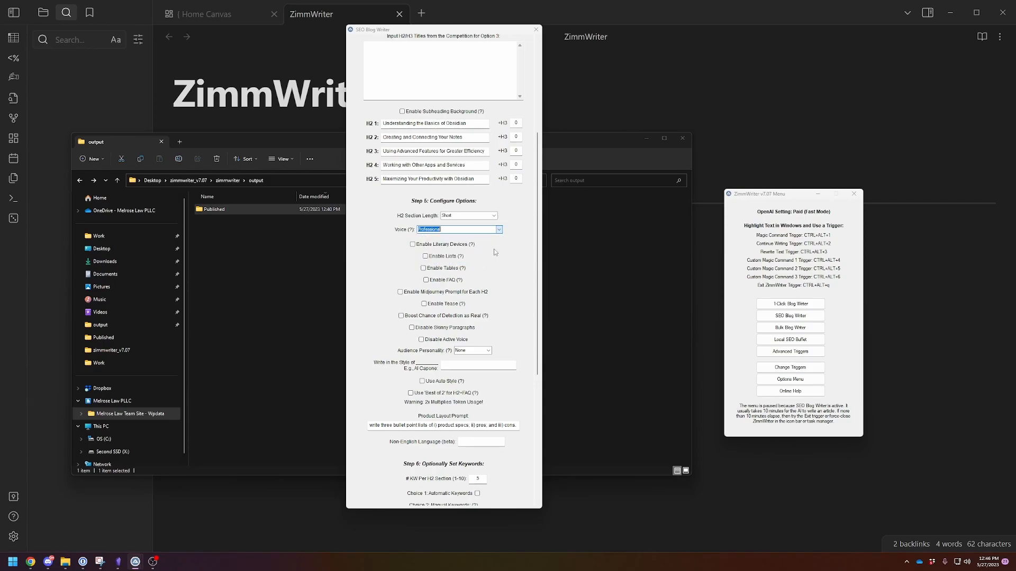
pyautogui.moveTo(471, 245)
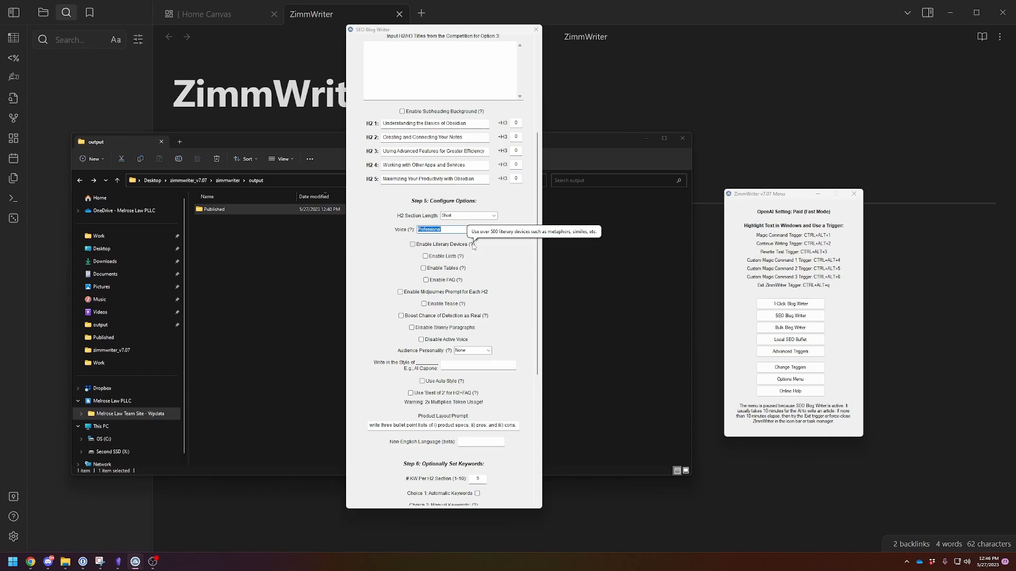
pyautogui.moveTo(482, 272)
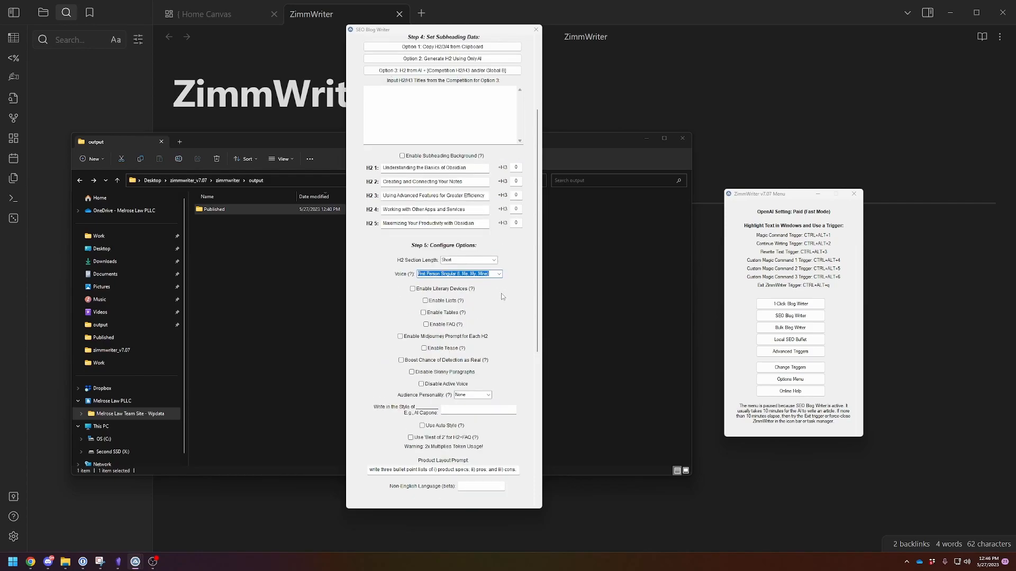
pyautogui.click(459, 274)
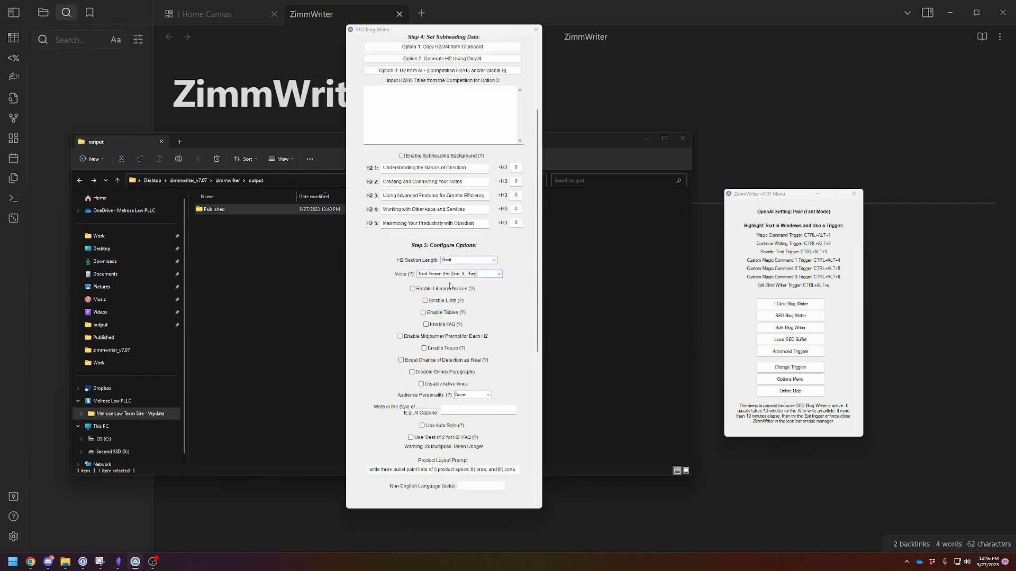
pyautogui.click(459, 274)
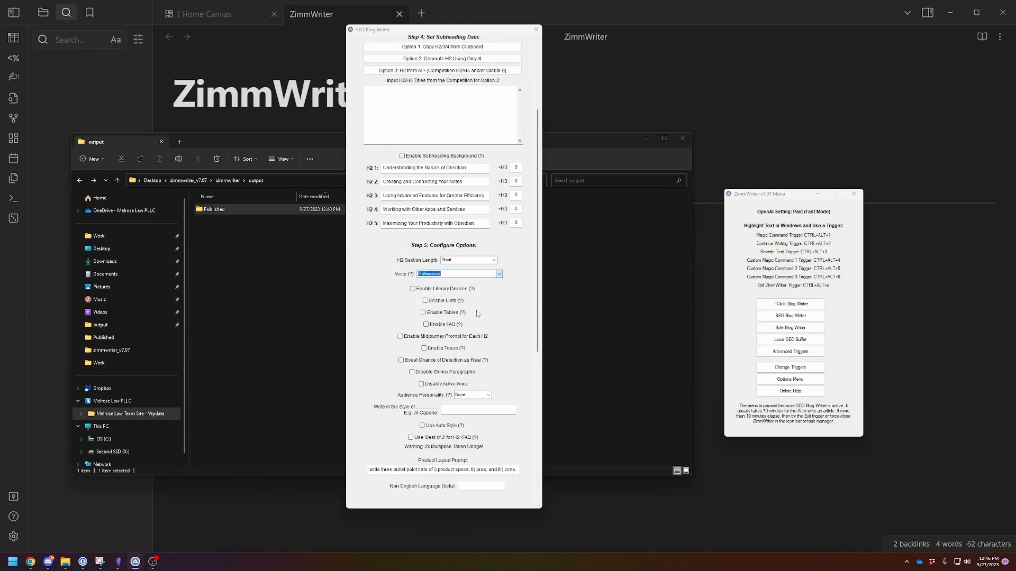
pyautogui.moveTo(444, 300)
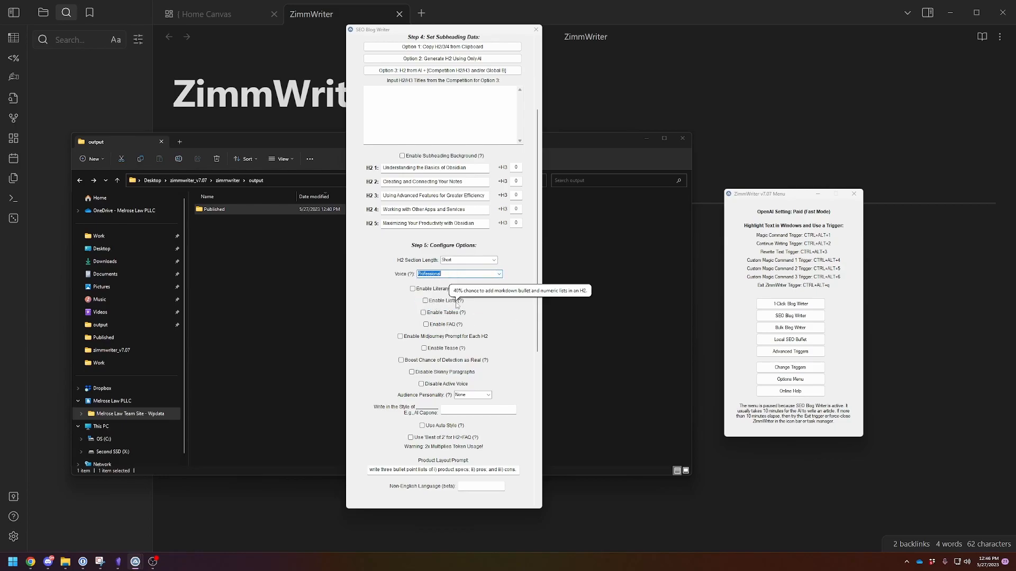
pyautogui.moveTo(531, 341)
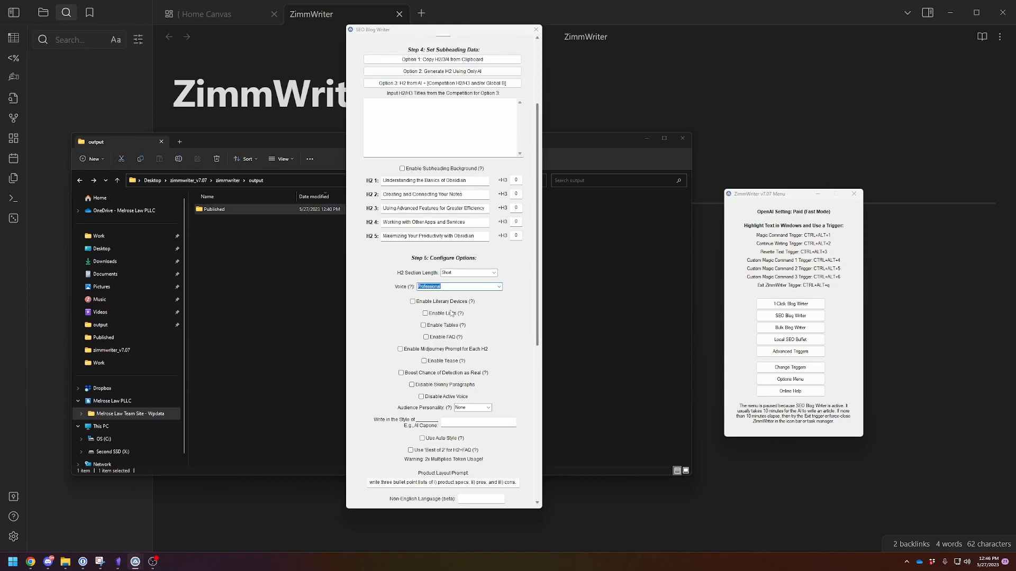
pyautogui.moveTo(444, 312)
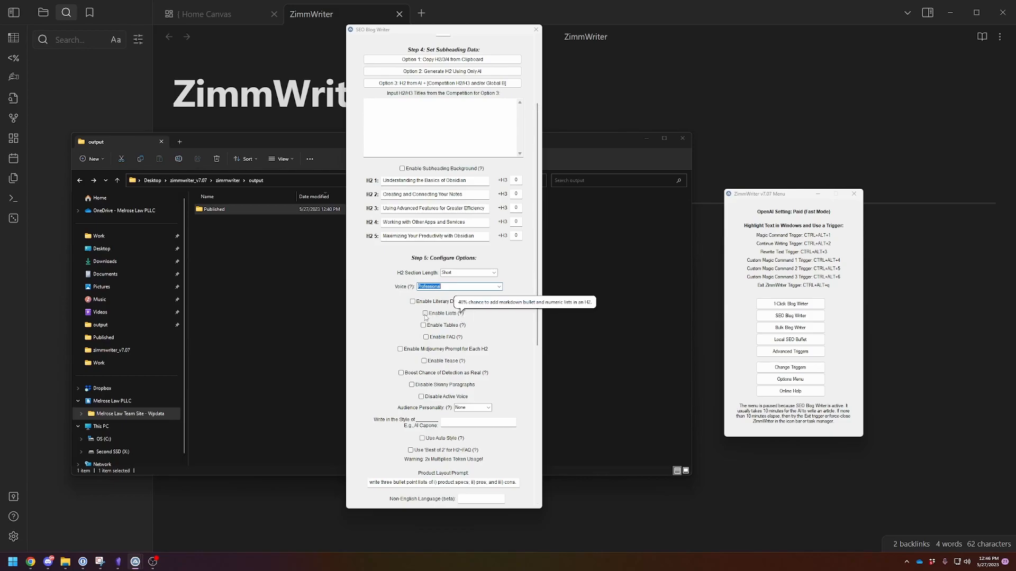
# Step: Enable lists, FAQ and auto style, keeping Audience Personality as None
pyautogui.click(425, 314)
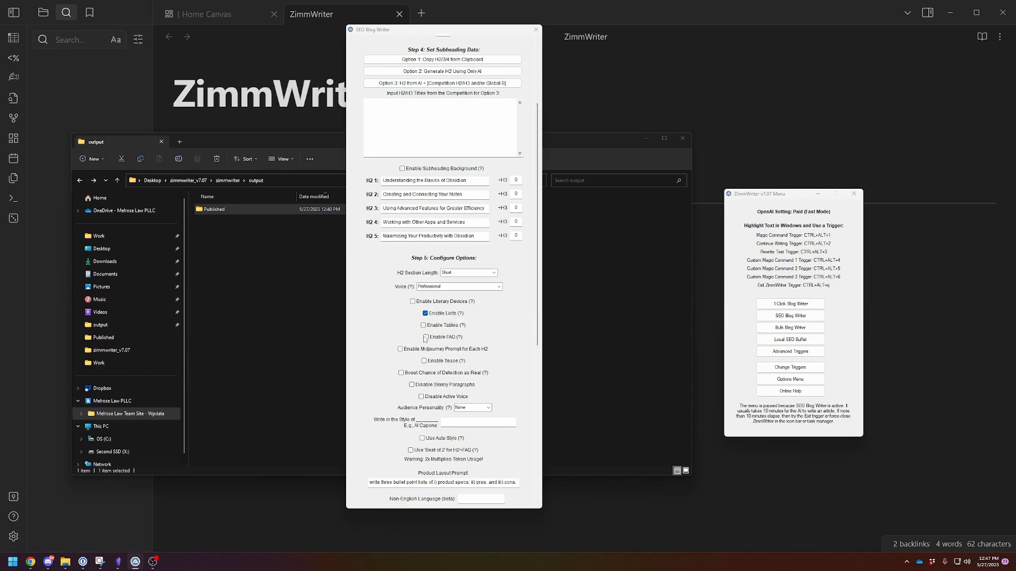
pyautogui.click(423, 337)
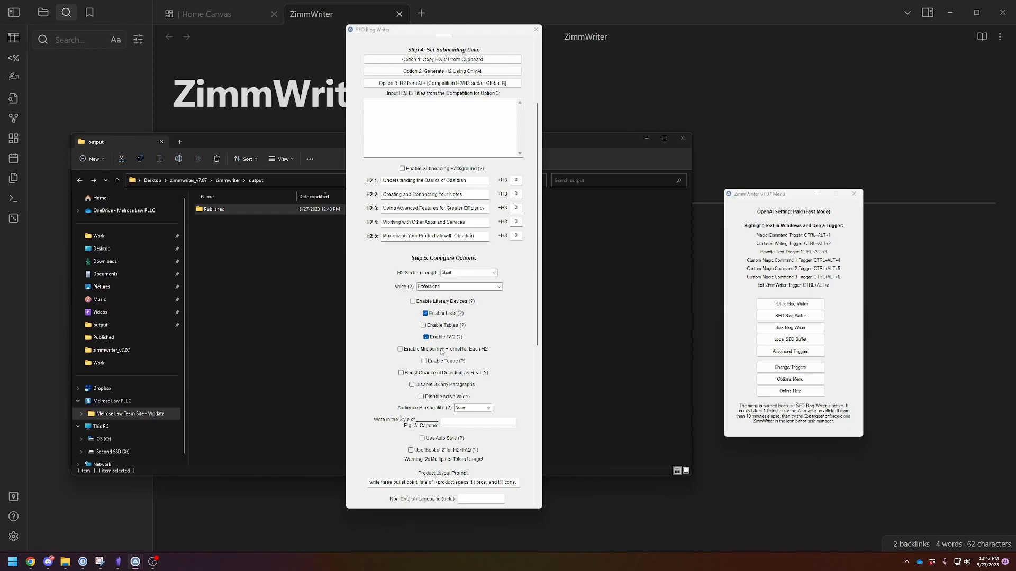
pyautogui.click(400, 349)
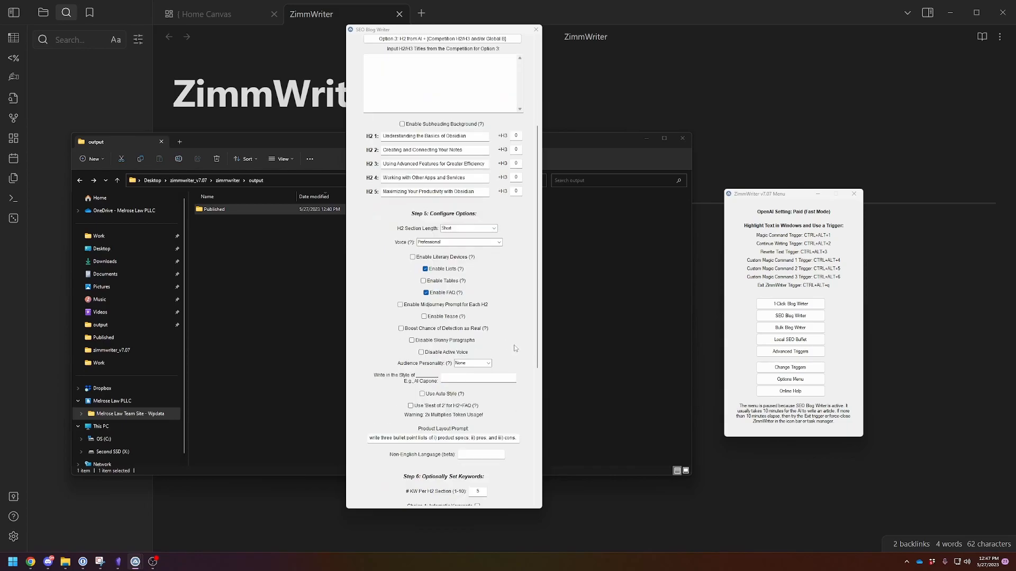
pyautogui.click(488, 363)
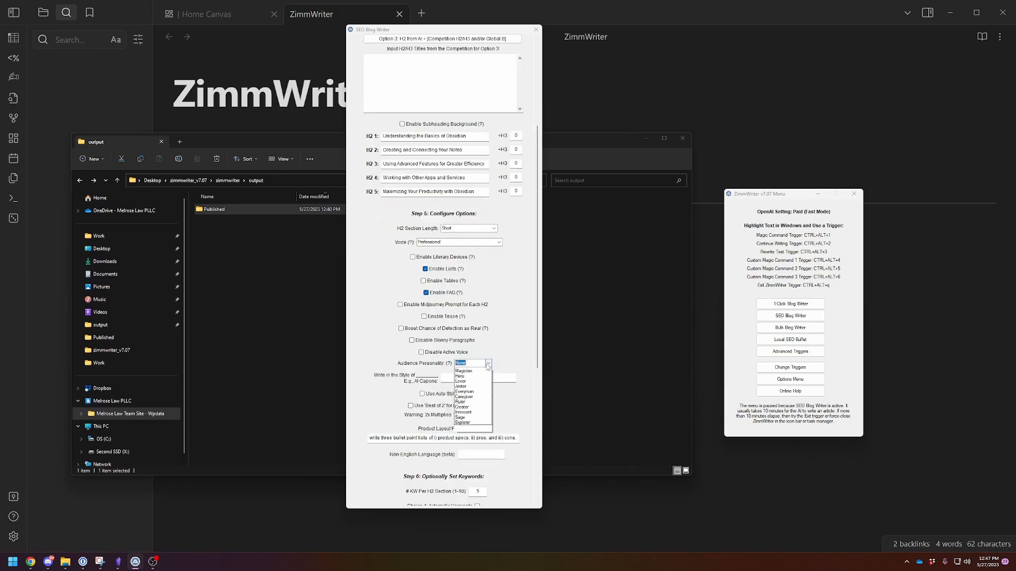
pyautogui.click(472, 363)
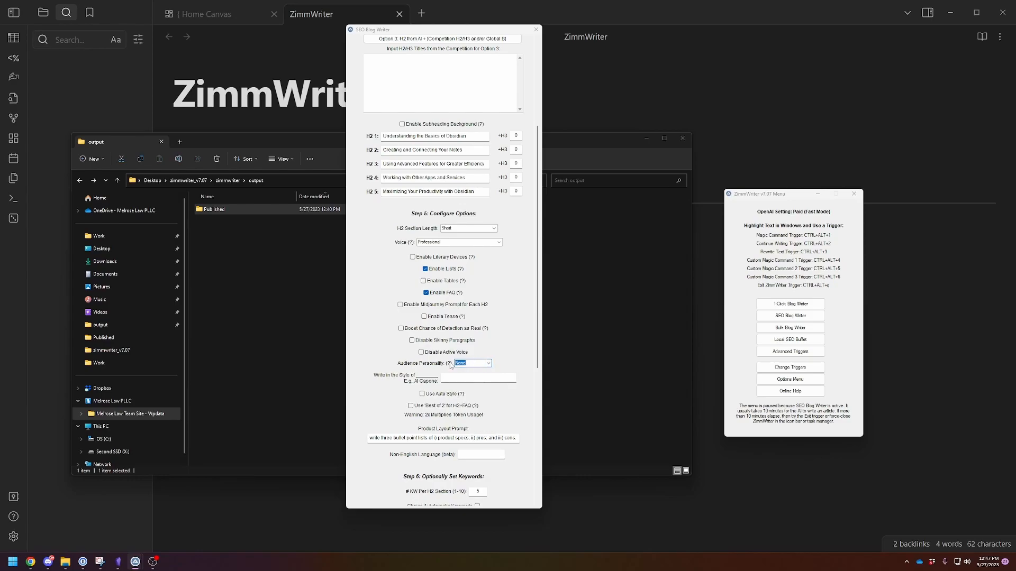
pyautogui.moveTo(448, 363)
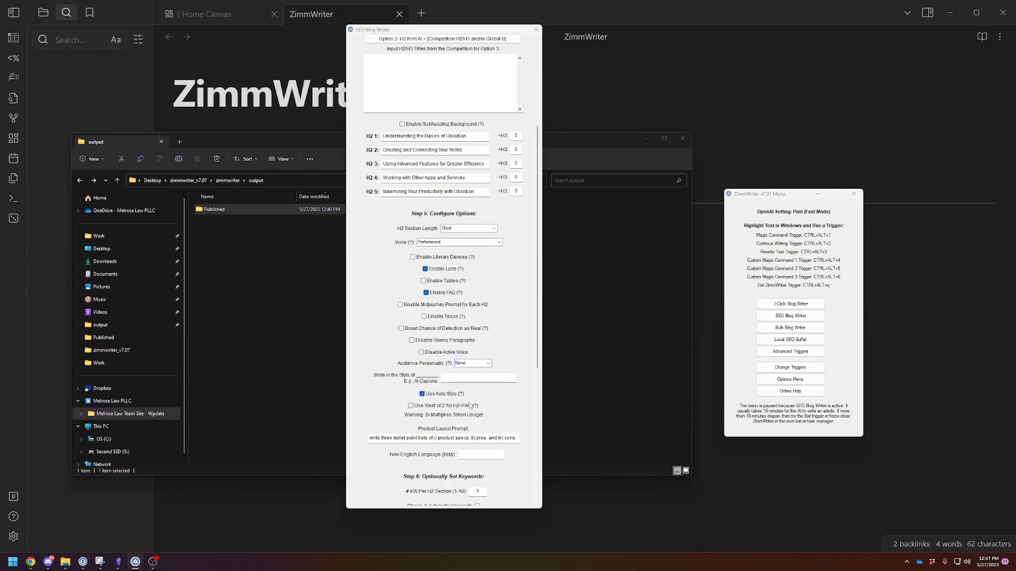
pyautogui.moveTo(441, 406)
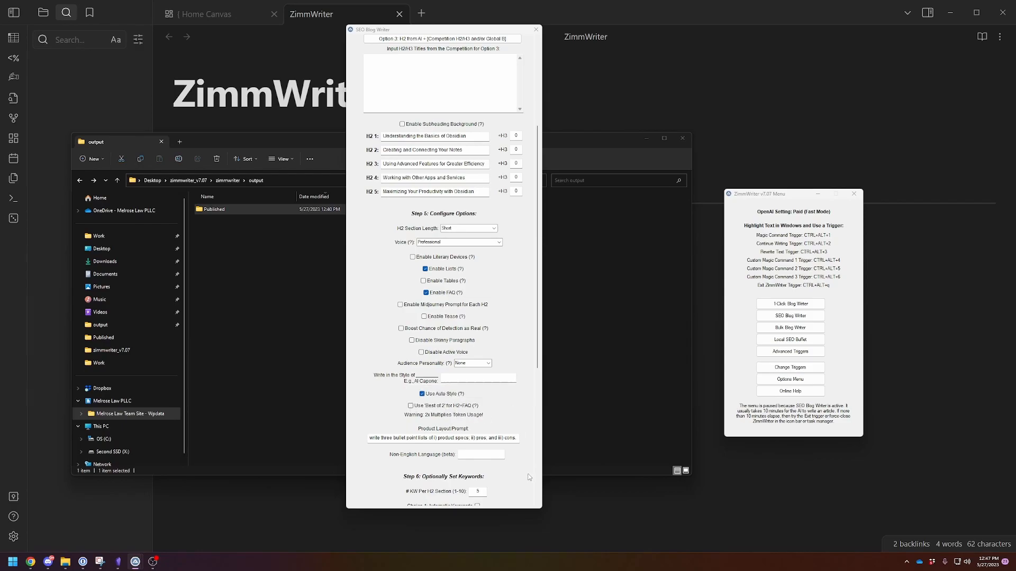
# Step: Run 'Scrape URLs + Start SEO Writer' to begin generating the Obsidian article
pyautogui.scroll(-3)
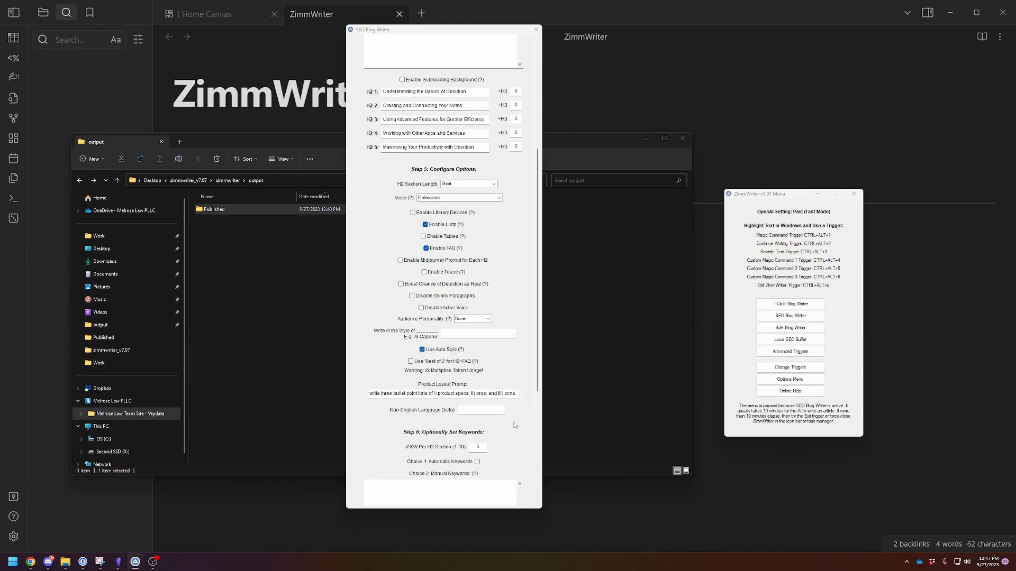
pyautogui.scroll(-3)
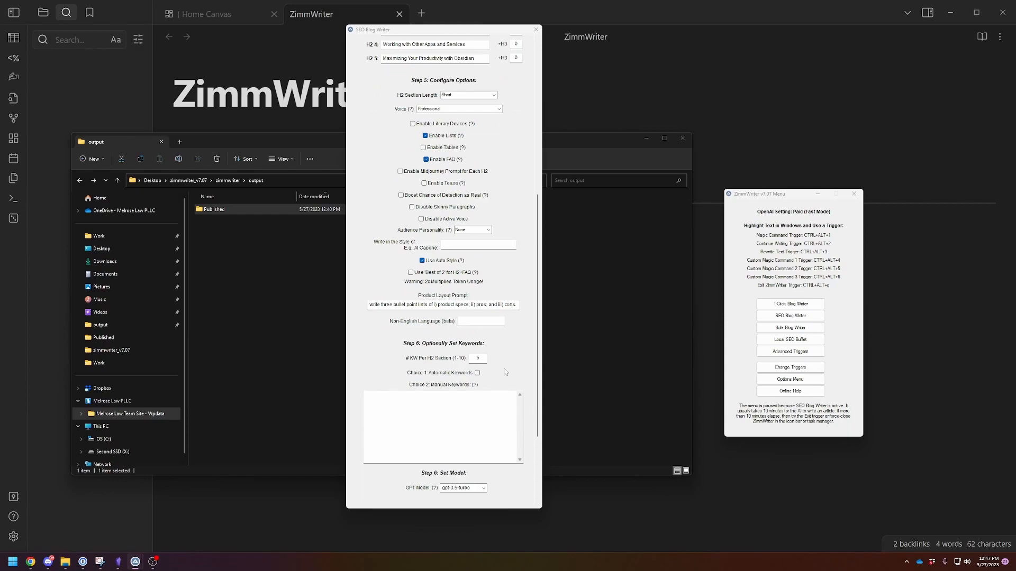
pyautogui.scroll(-3)
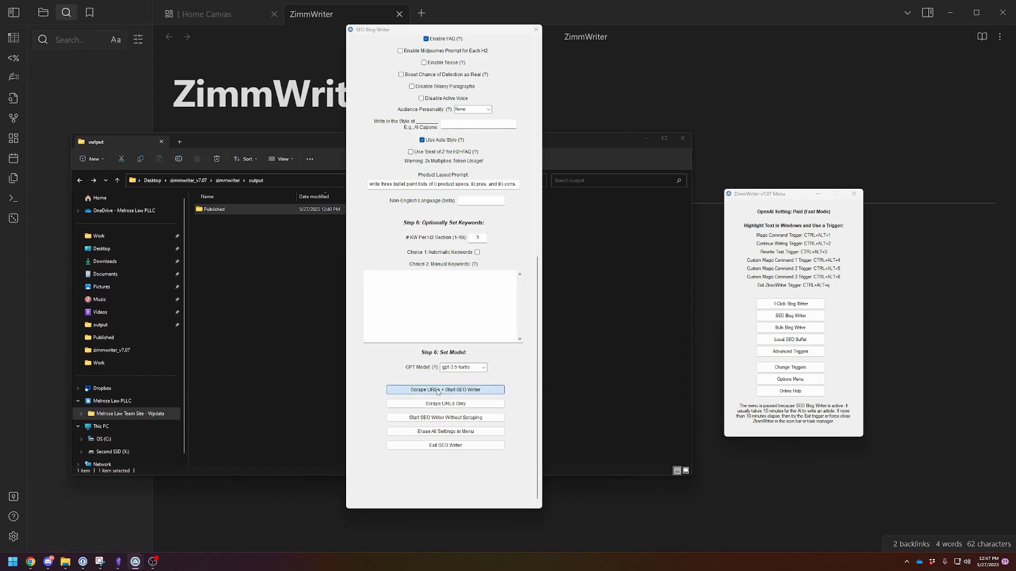
pyautogui.click(445, 390)
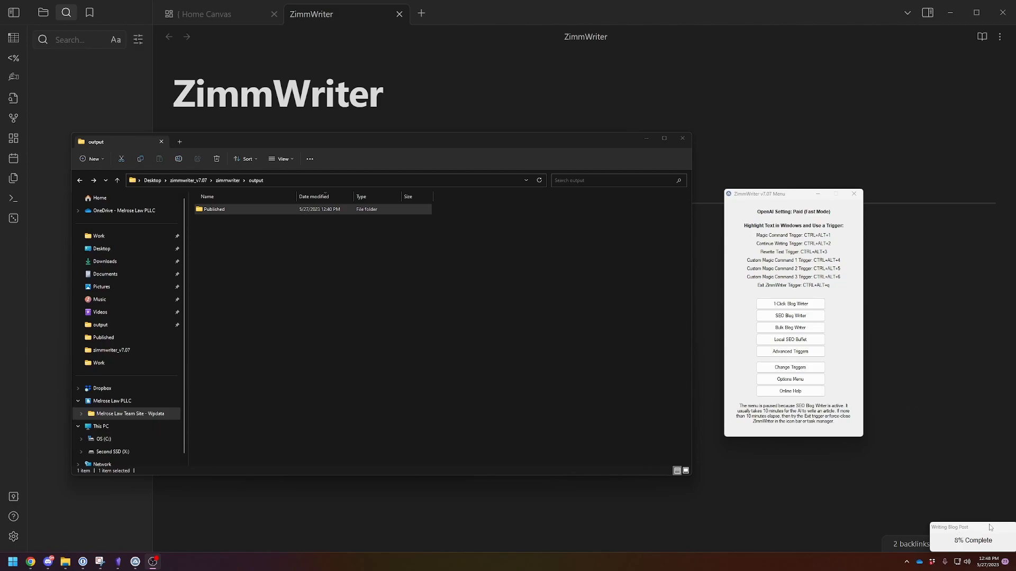
pyautogui.moveTo(705, 441)
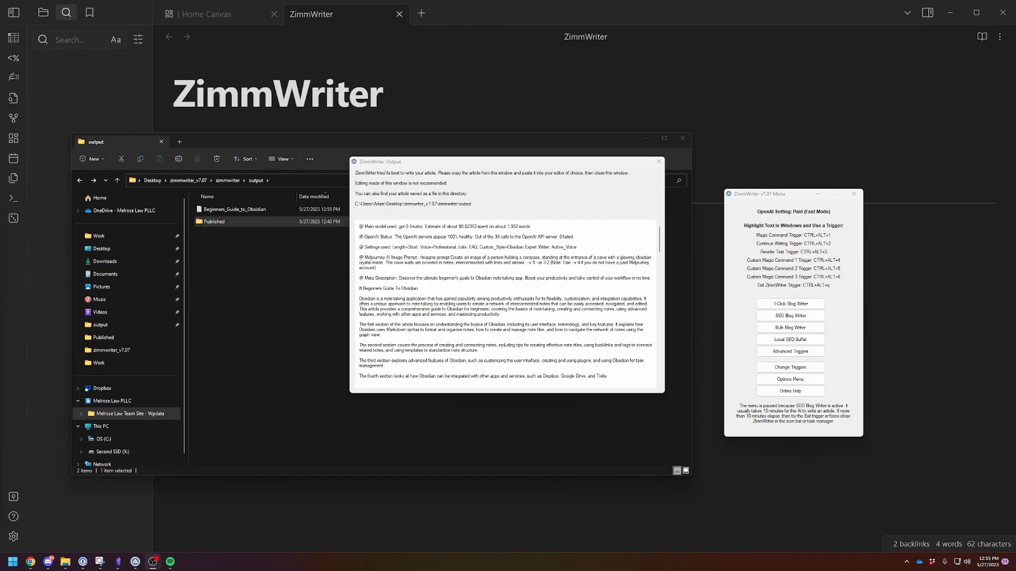
pyautogui.moveTo(175, 383)
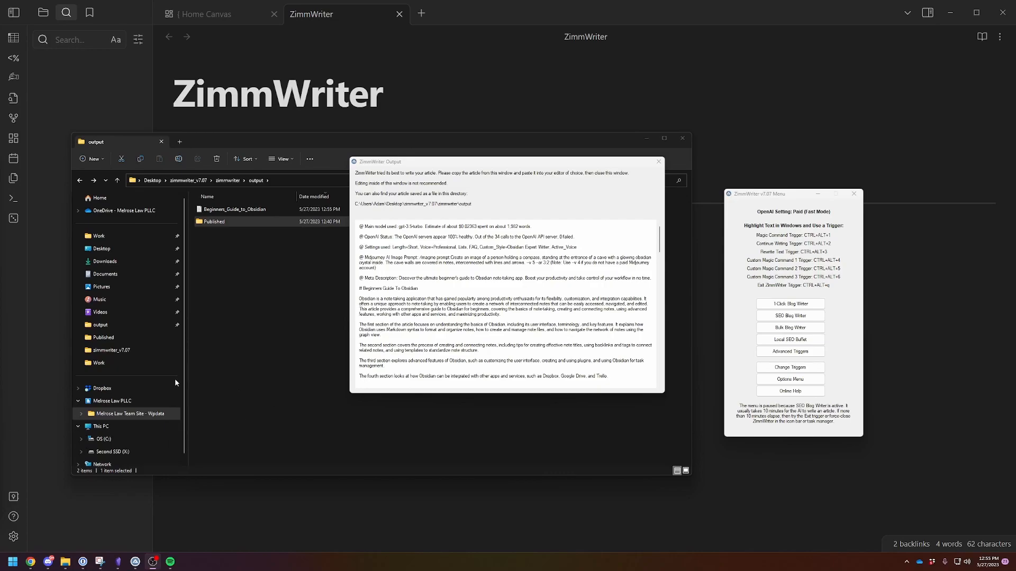
pyautogui.moveTo(979, 498)
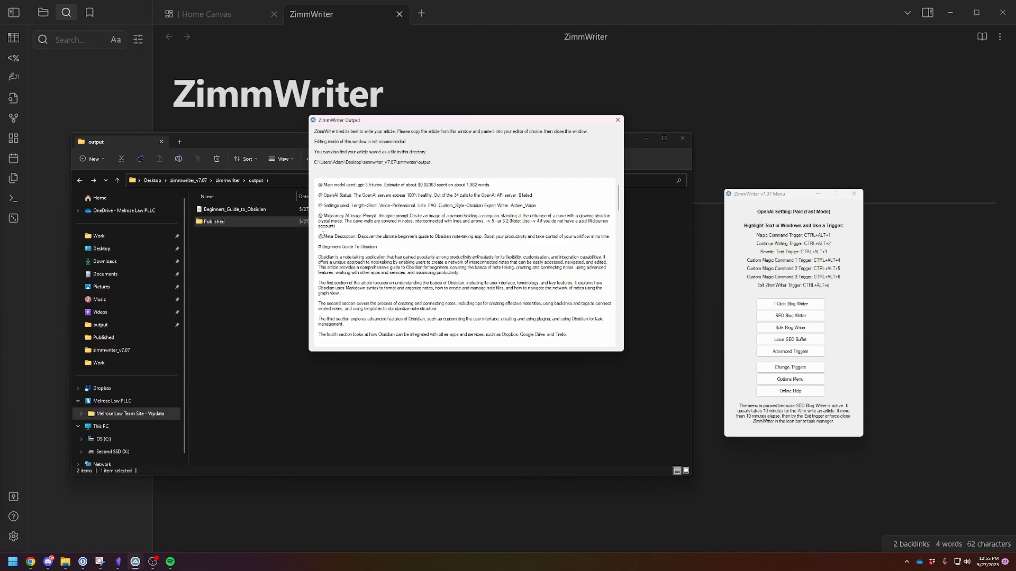
pyautogui.moveTo(436, 146)
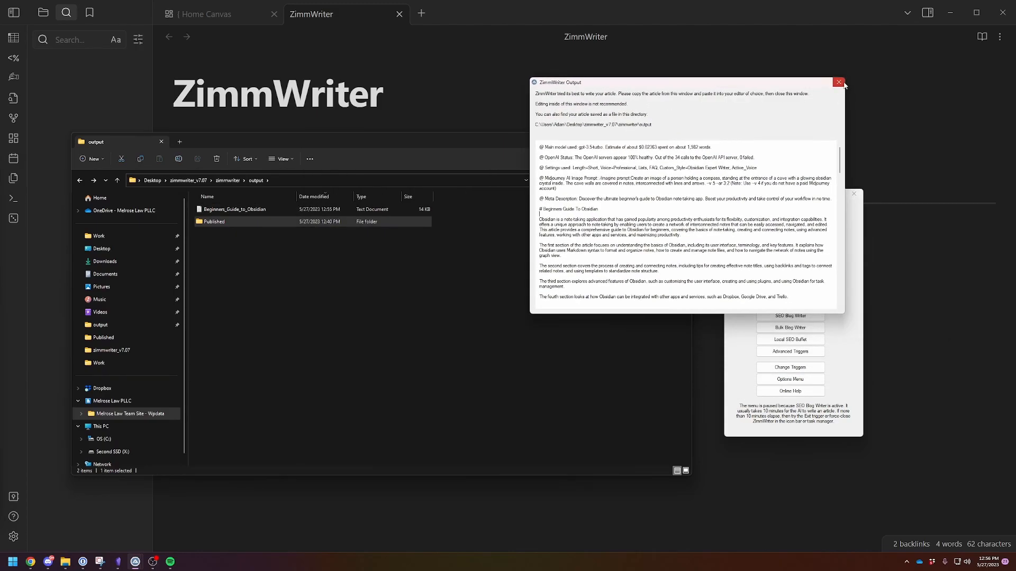
# Step: Close the ZimmWriter Output window after reviewing the generated article
pyautogui.click(838, 82)
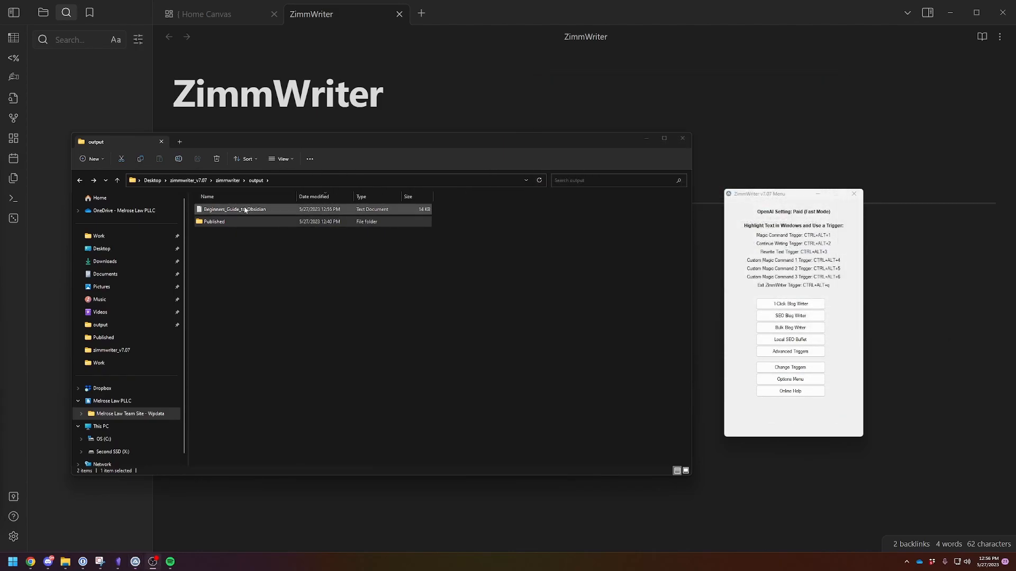
# Step: View Beginners_Guide_to_Obsidian in Notepad and select its text for copying
pyautogui.doubleClick(234, 209)
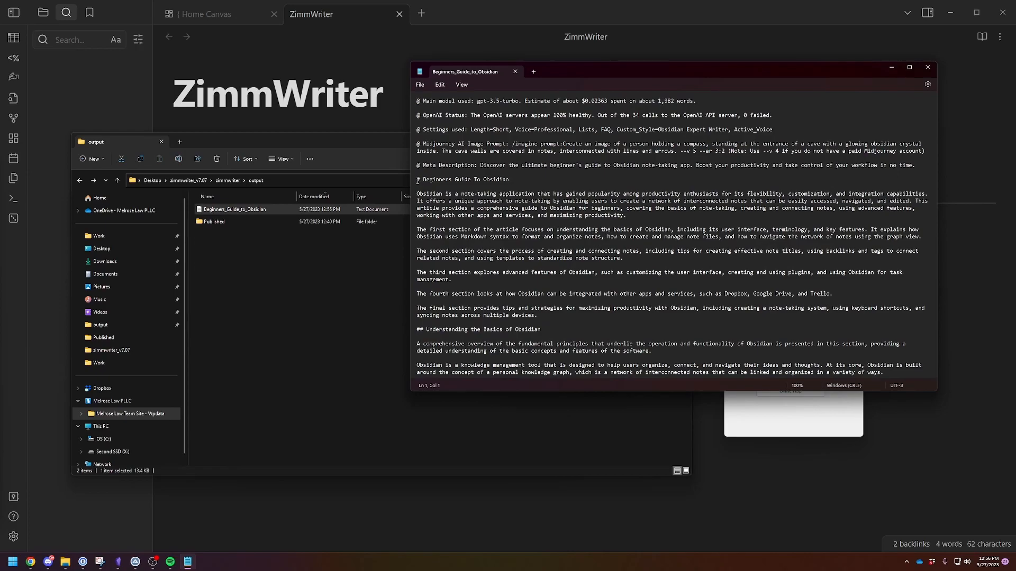
pyautogui.moveTo(418, 178); pyautogui.dragTo(532, 229)
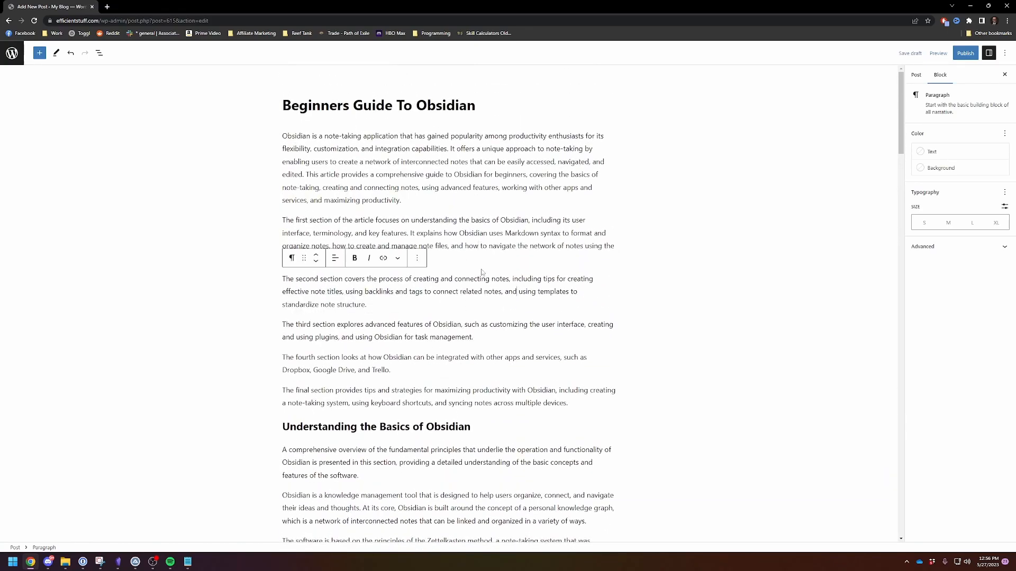
# Step: Select the first-section paragraph of the pasted WordPress post to inspect it
pyautogui.click(318, 258)
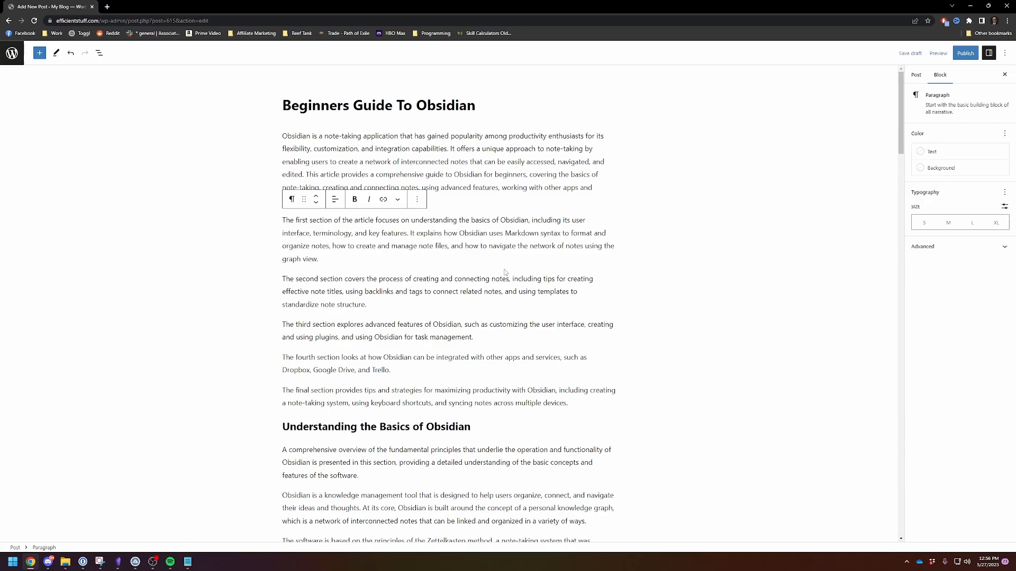
pyautogui.moveTo(543, 231)
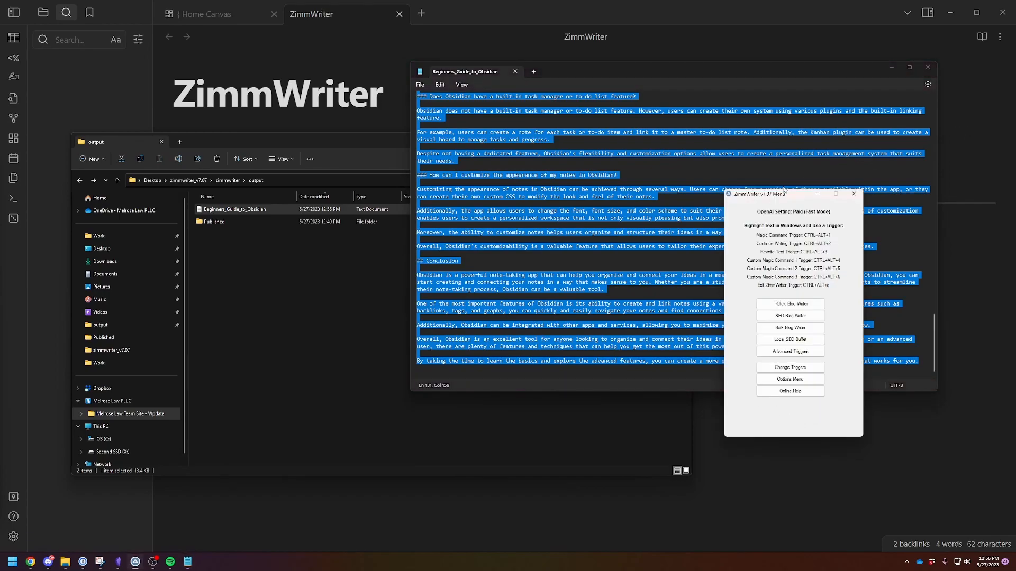
pyautogui.click(789, 303)
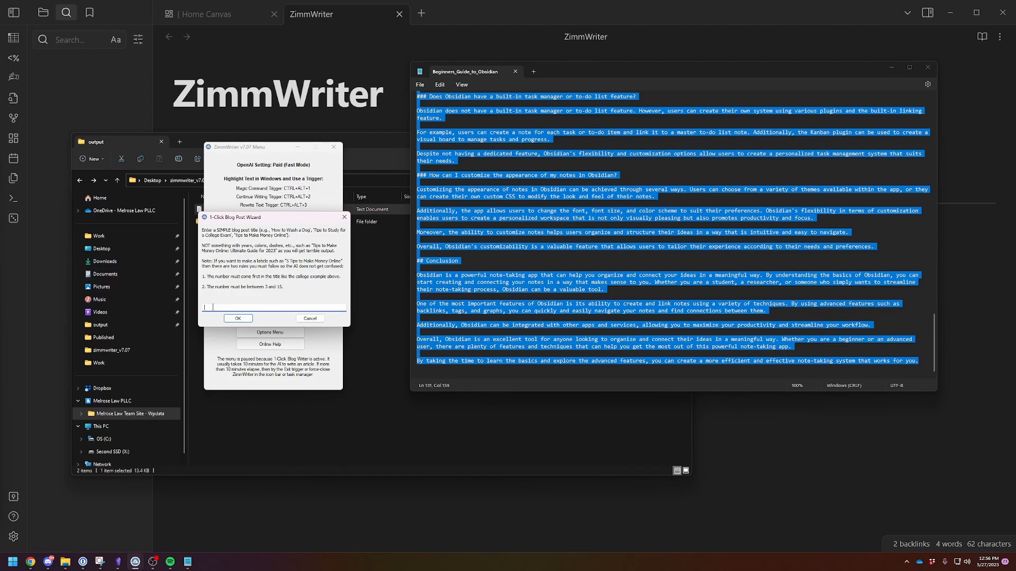
pyautogui.moveTo(309, 318)
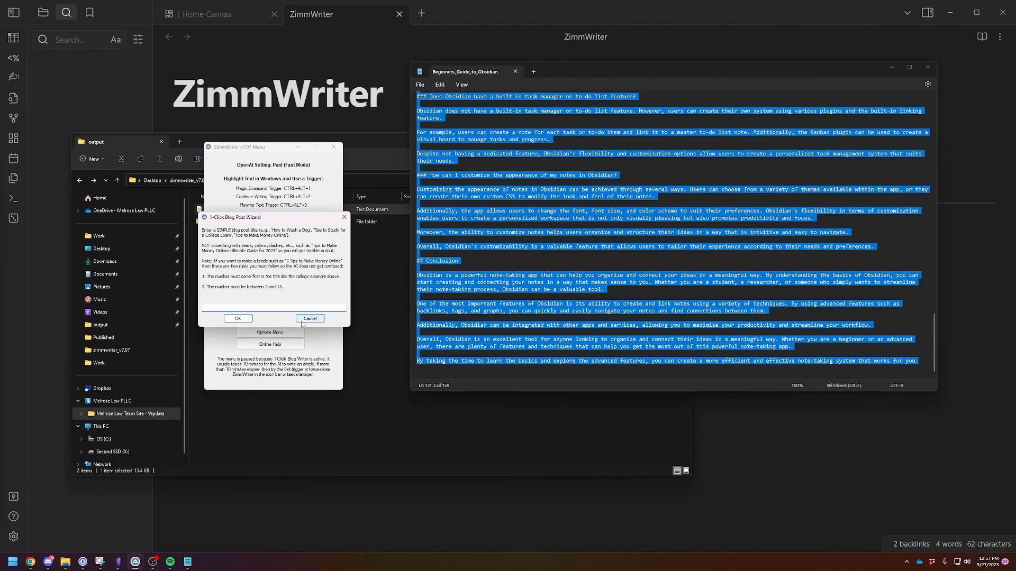
pyautogui.click(310, 318)
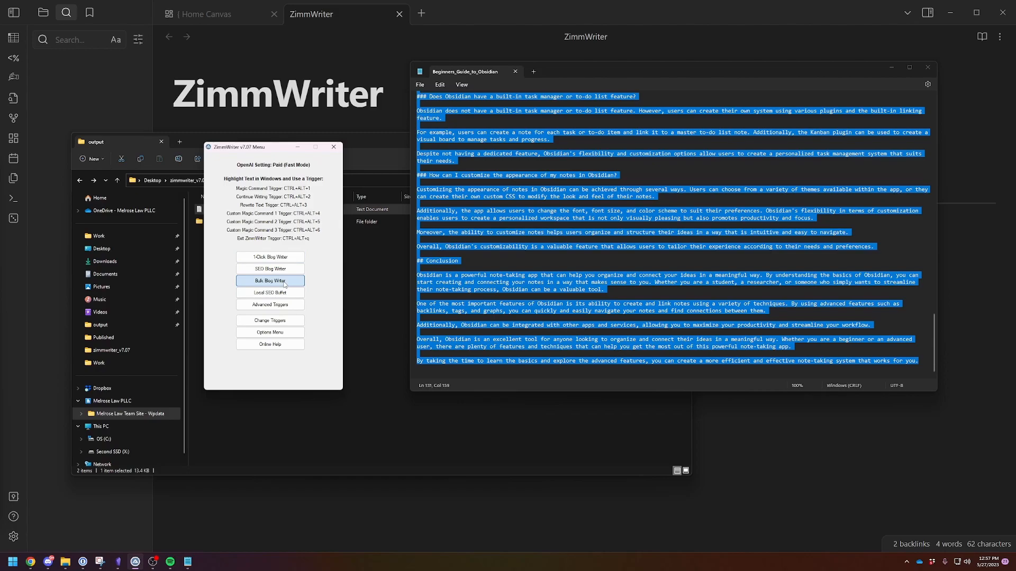
# Step: Launch the Bulk Blog Writer and keep the GPT model as gpt-3.5-turbo
pyautogui.click(270, 280)
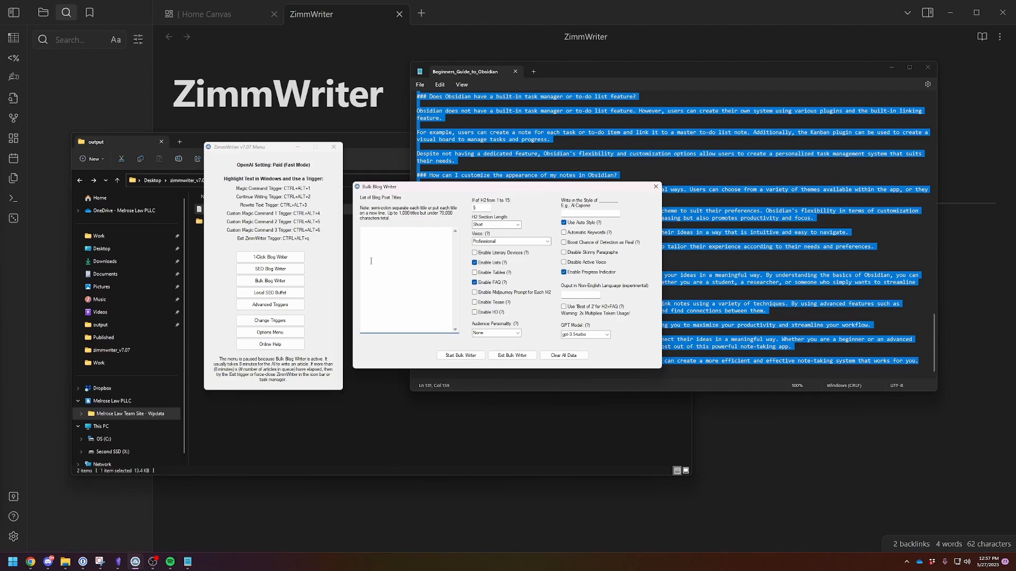
pyautogui.moveTo(646, 260)
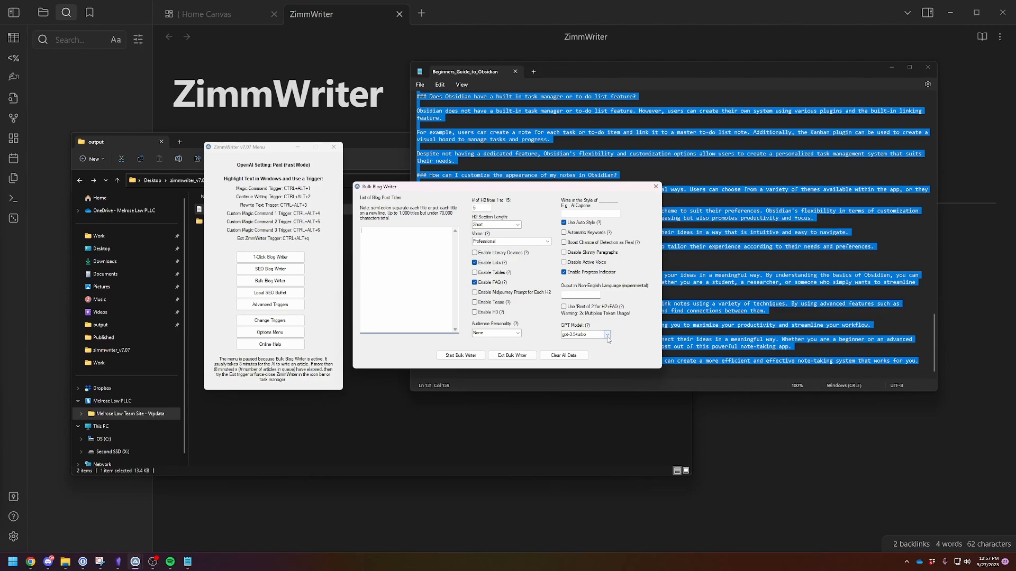
pyautogui.click(606, 334)
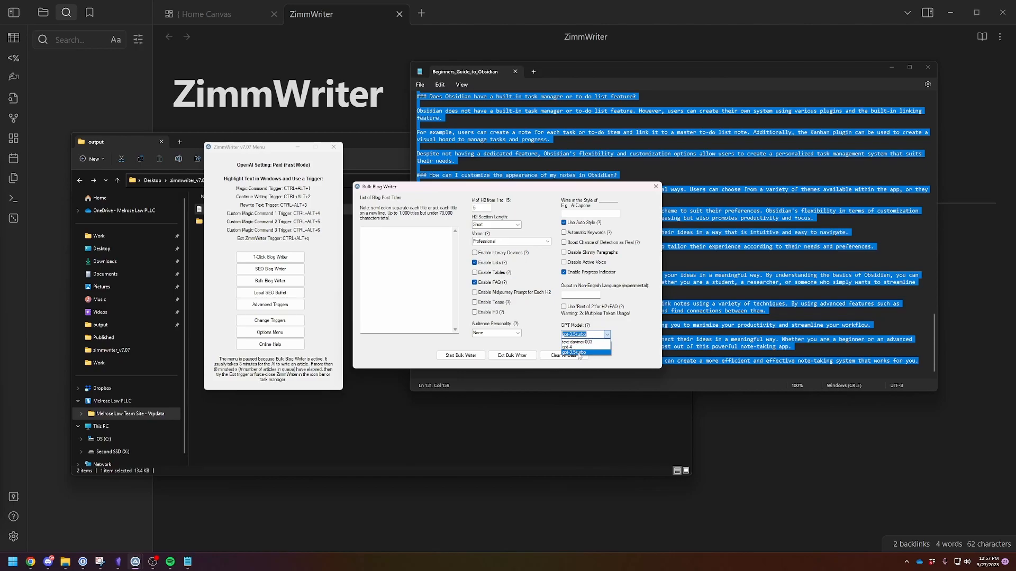
pyautogui.moveTo(635, 361)
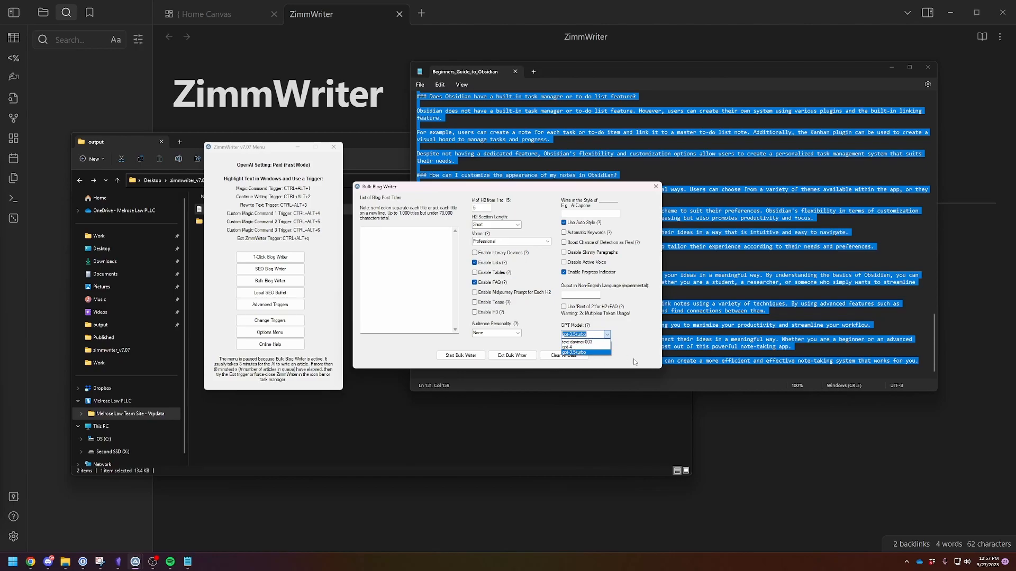
pyautogui.click(583, 352)
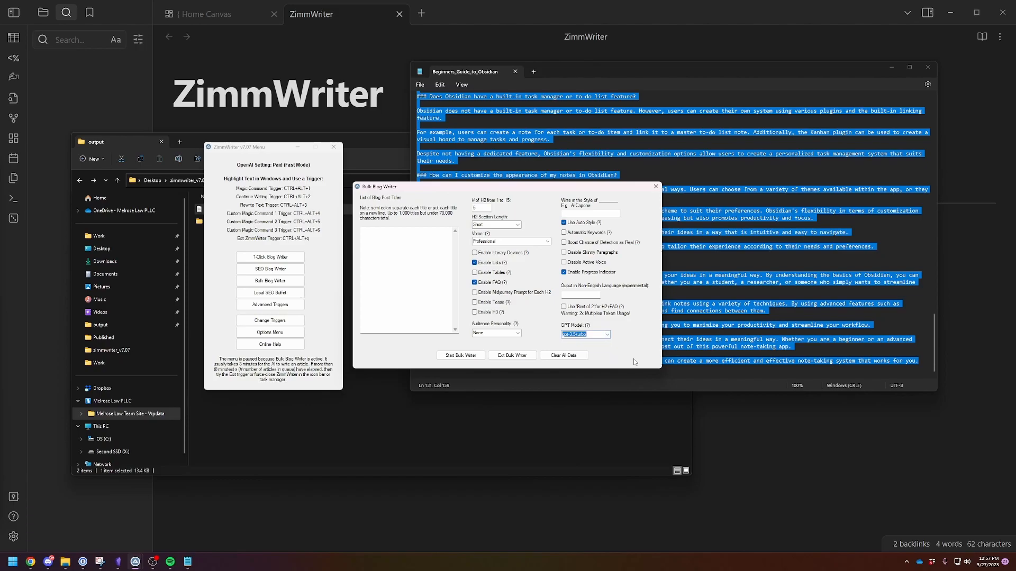
pyautogui.moveTo(627, 351)
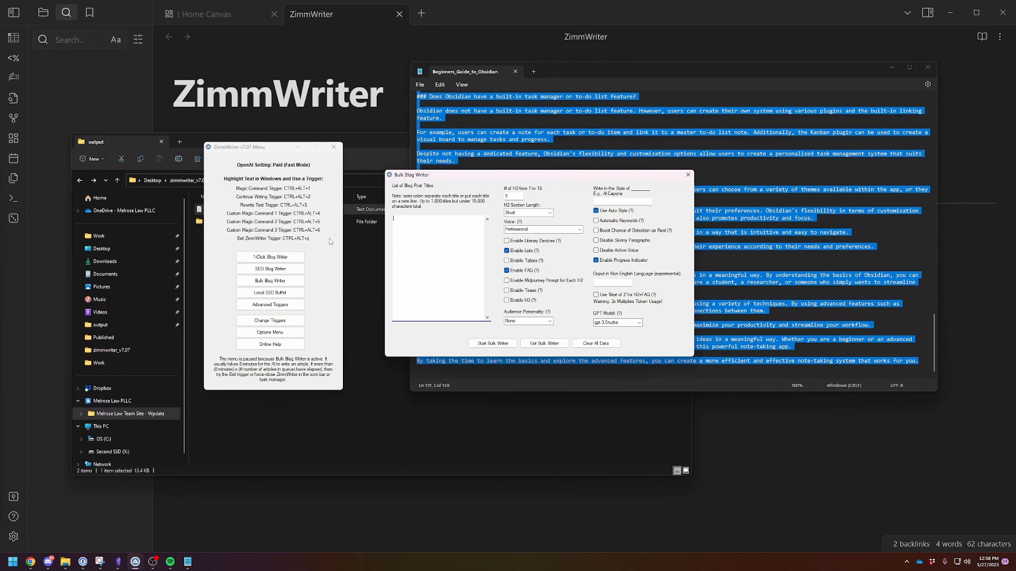
# Step: List titles 'article 1' and 'article 2', start the bulk writer and confirm proceeding
pyautogui.write('article 1')
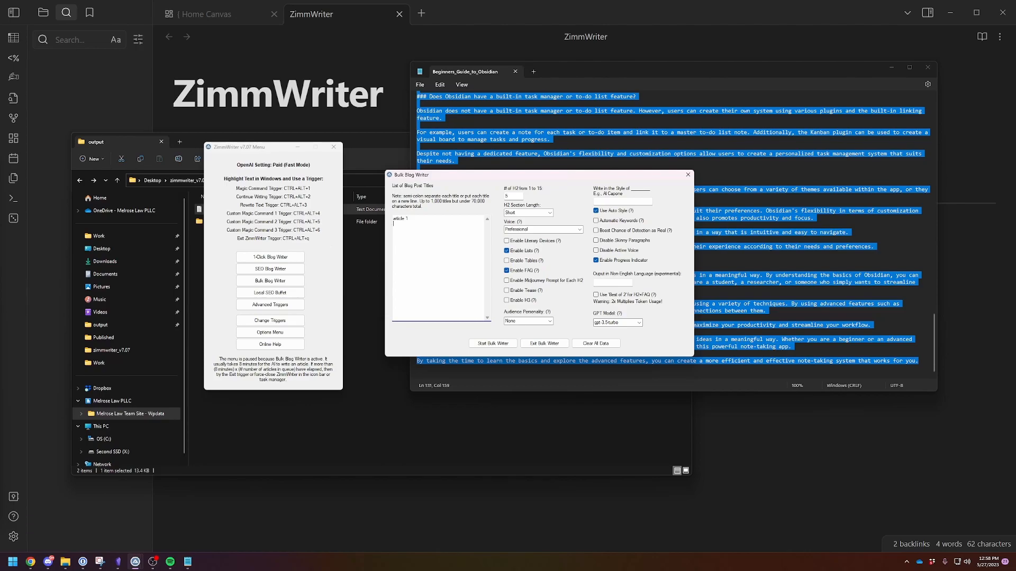
pyautogui.write('article 2')
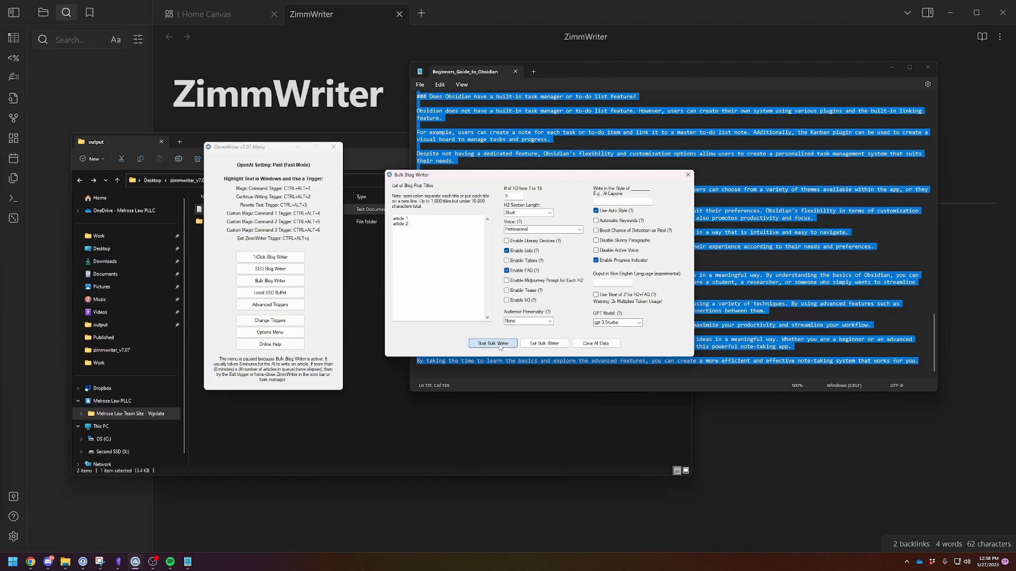
pyautogui.click(493, 344)
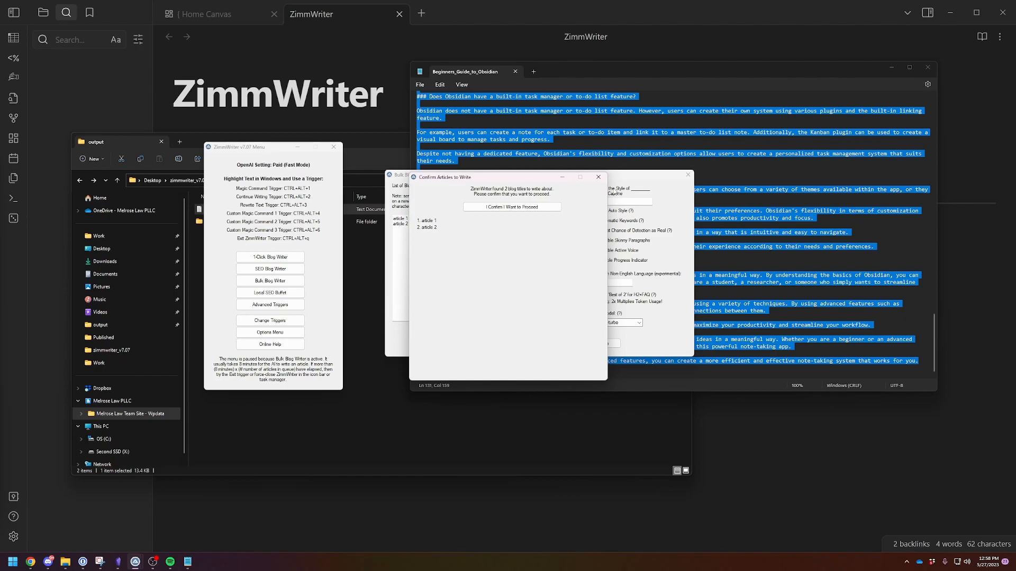
pyautogui.click(511, 207)
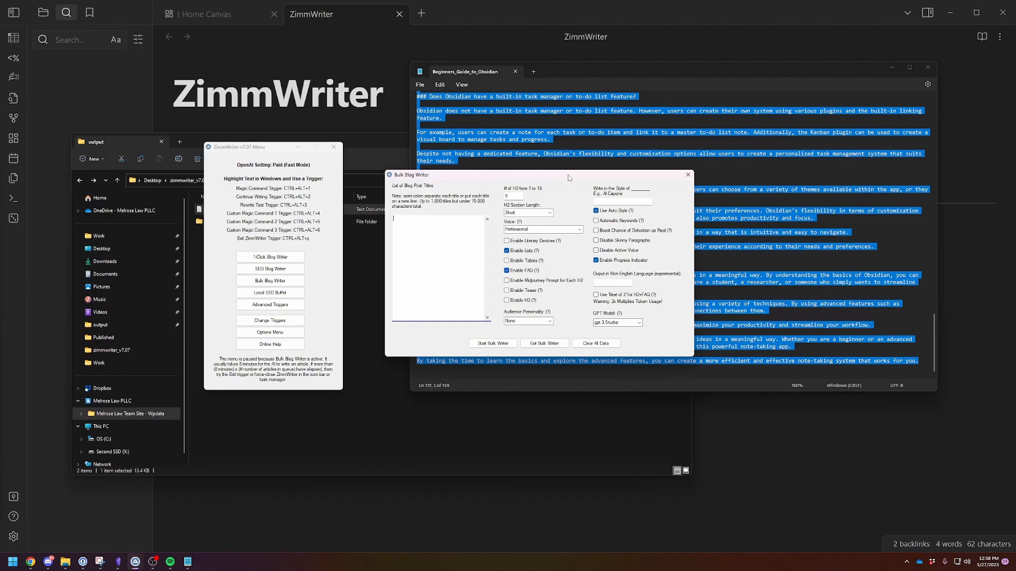
pyautogui.moveTo(640, 214)
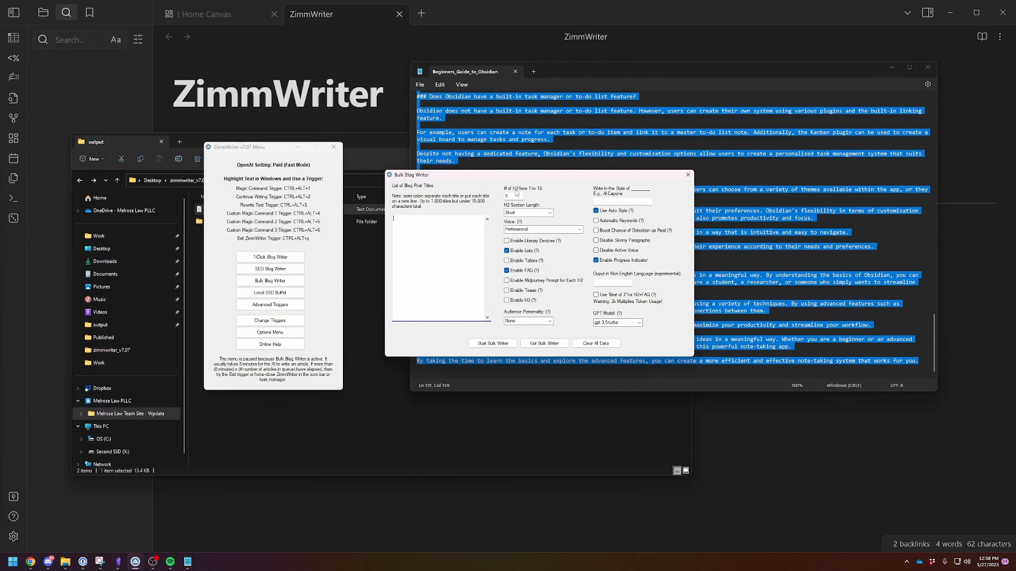
pyautogui.moveTo(500, 194)
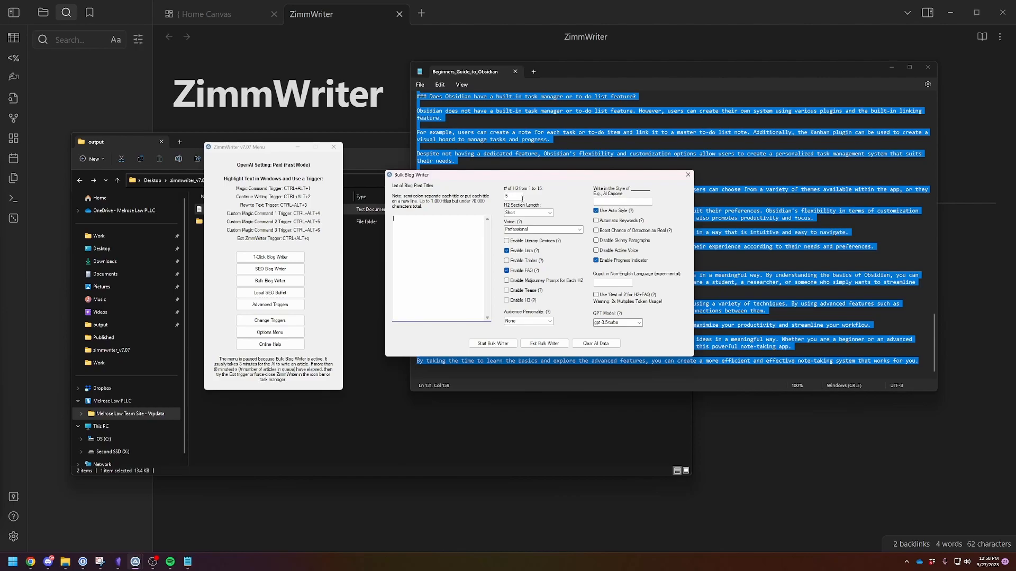
pyautogui.moveTo(582, 208)
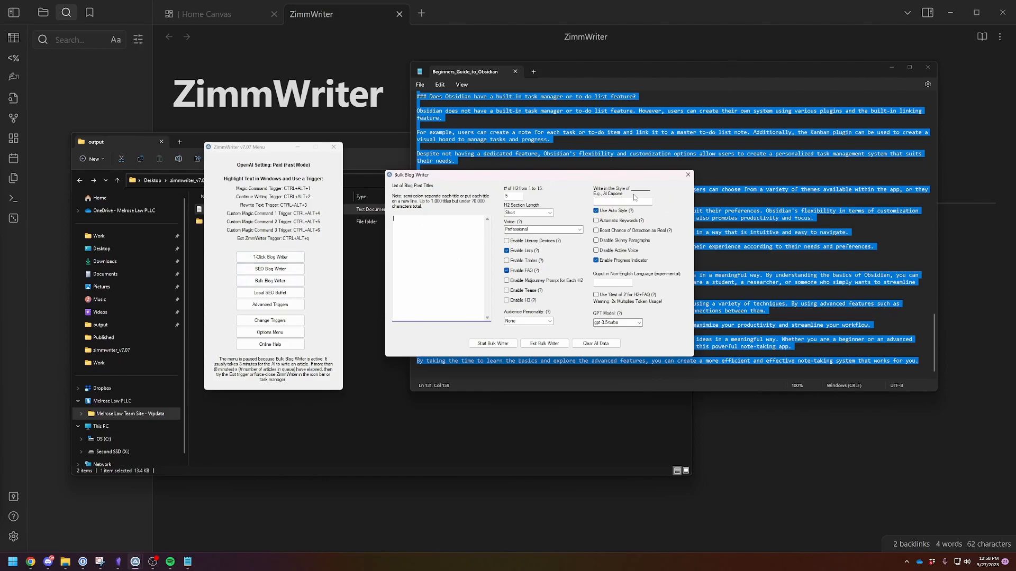
pyautogui.click(270, 269)
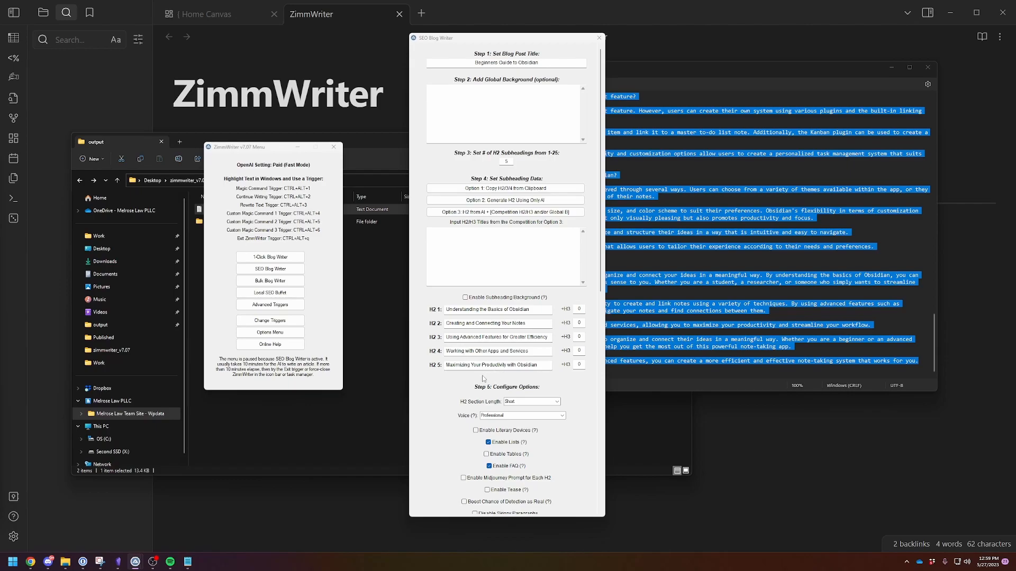
pyautogui.moveTo(482, 378)
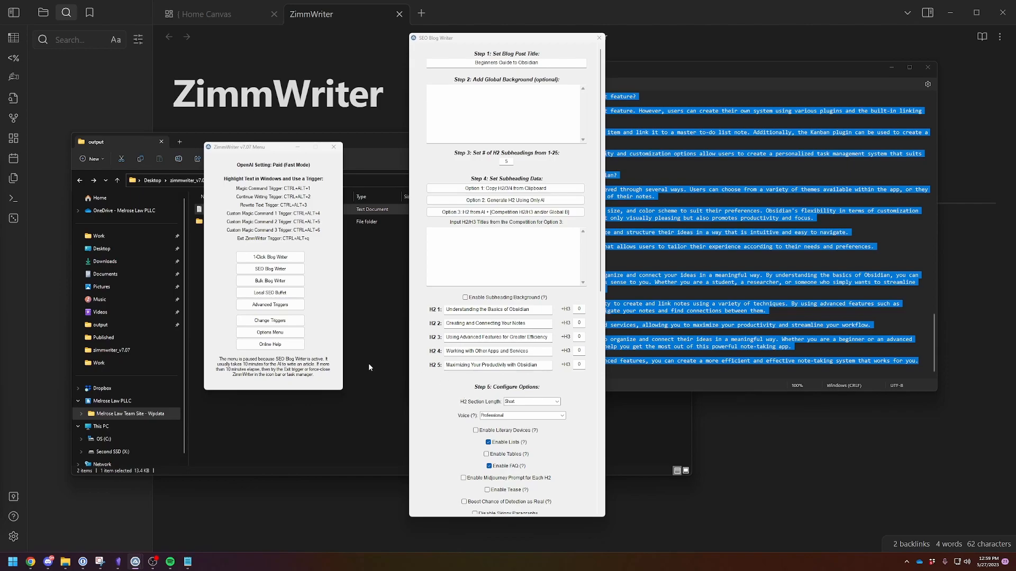
pyautogui.moveTo(392, 318)
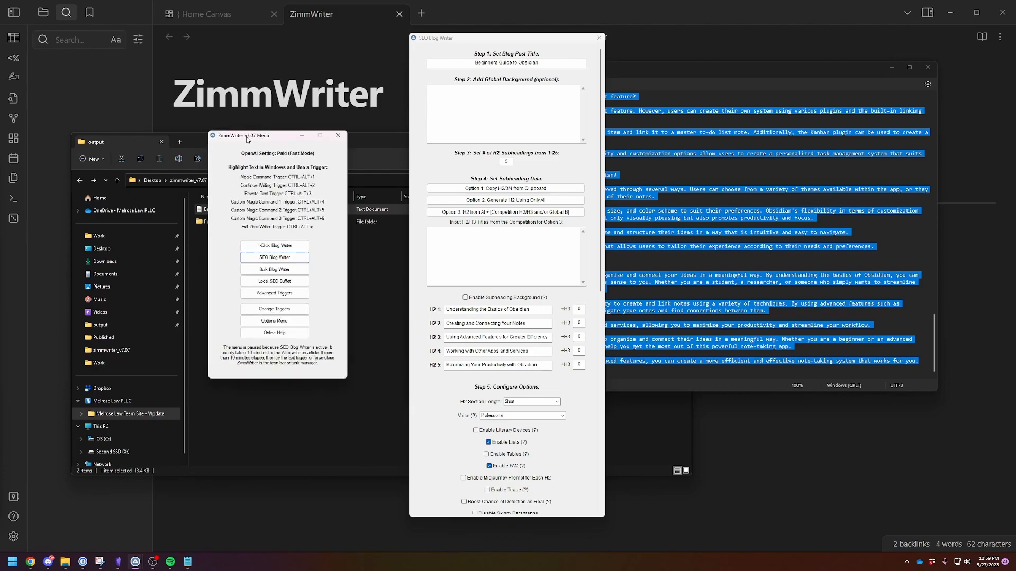
pyautogui.moveTo(64, 270)
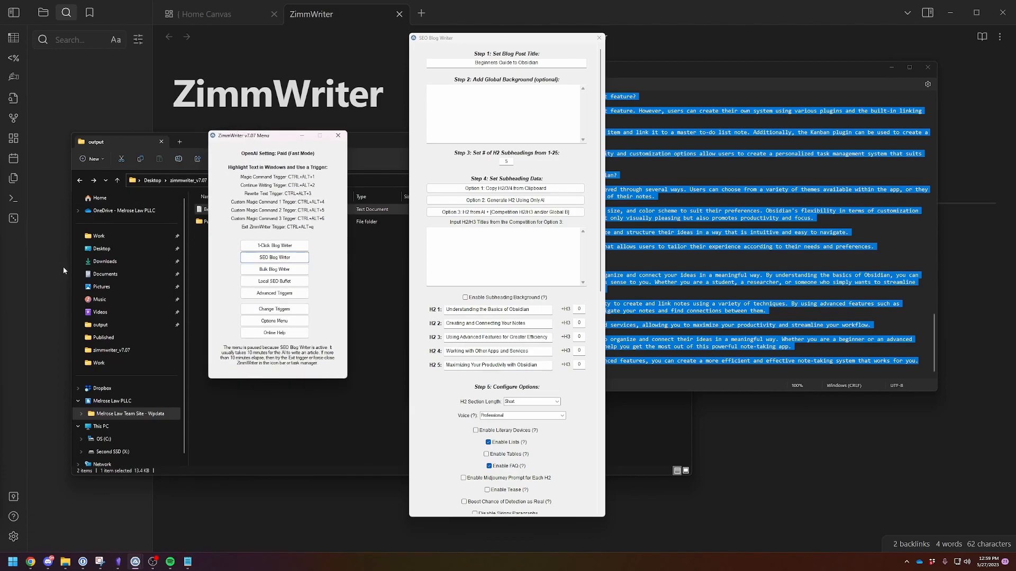
pyautogui.moveTo(237, 372)
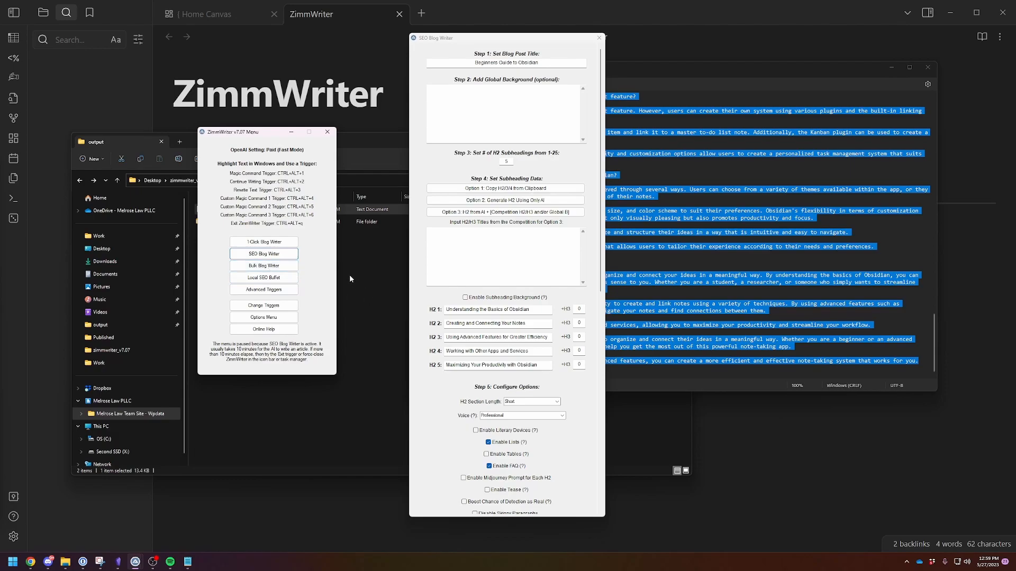
pyautogui.moveTo(364, 356)
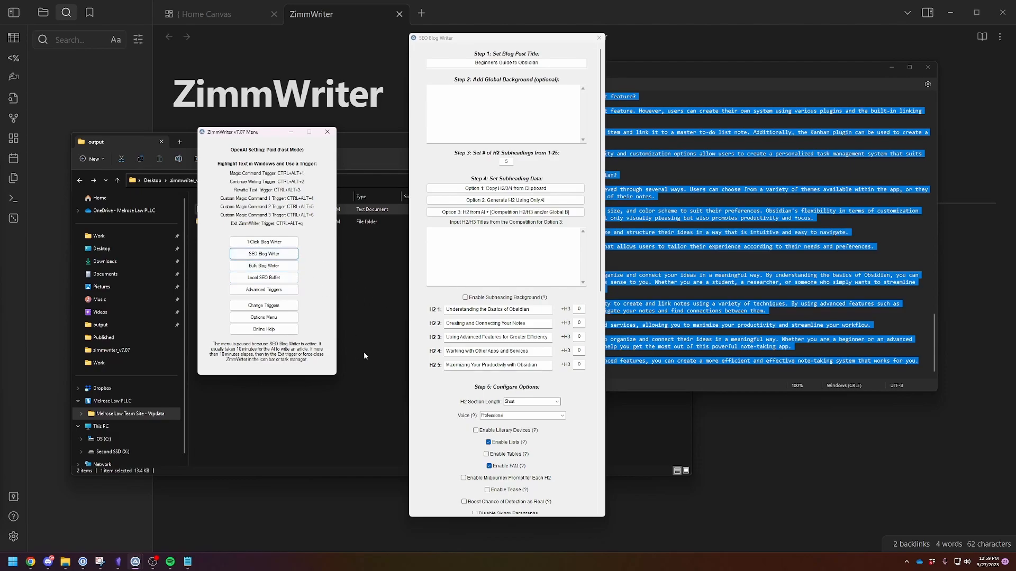
pyautogui.moveTo(361, 331)
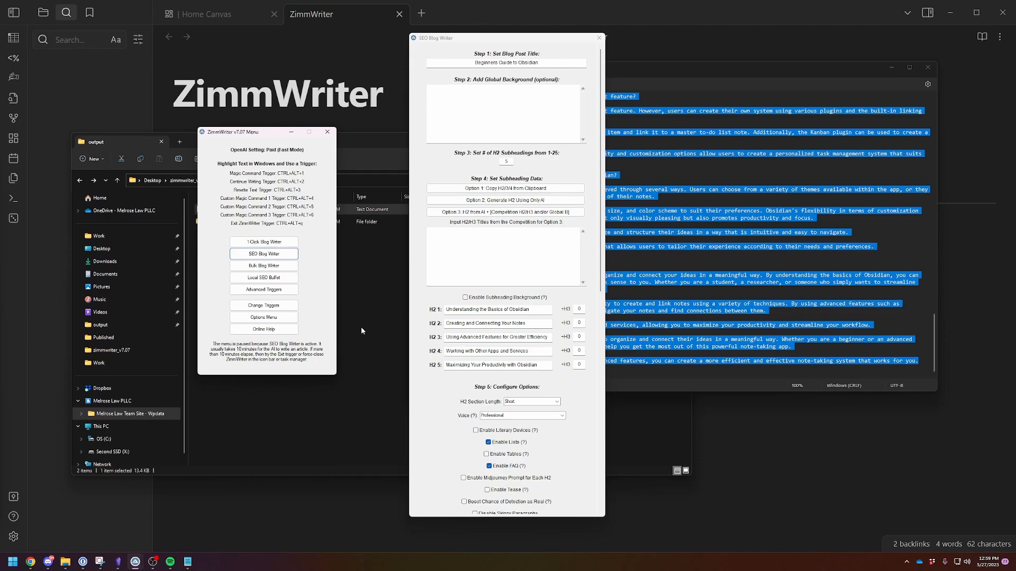
pyautogui.moveTo(357, 320)
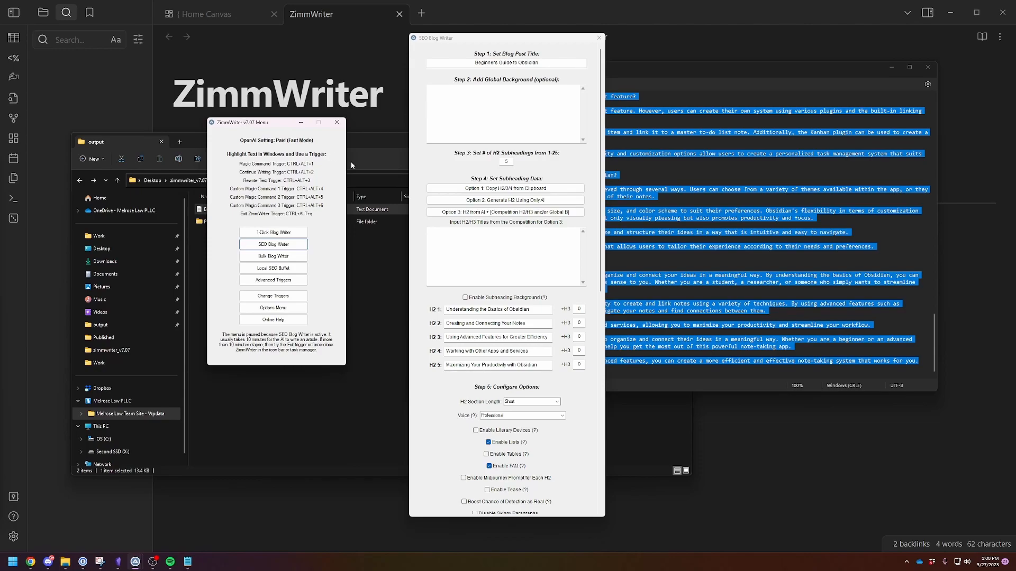
pyautogui.moveTo(595, 424)
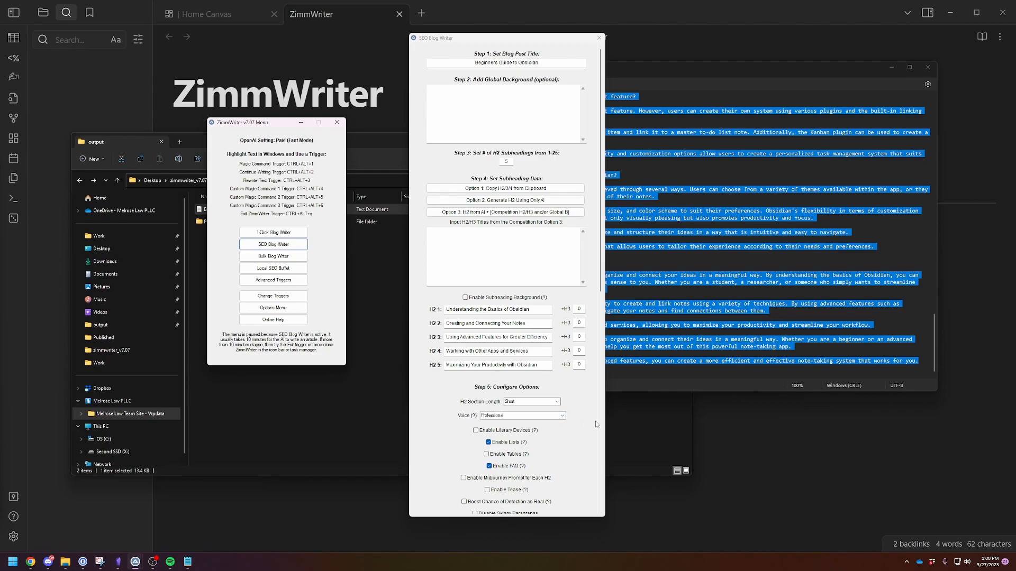
pyautogui.moveTo(594, 416)
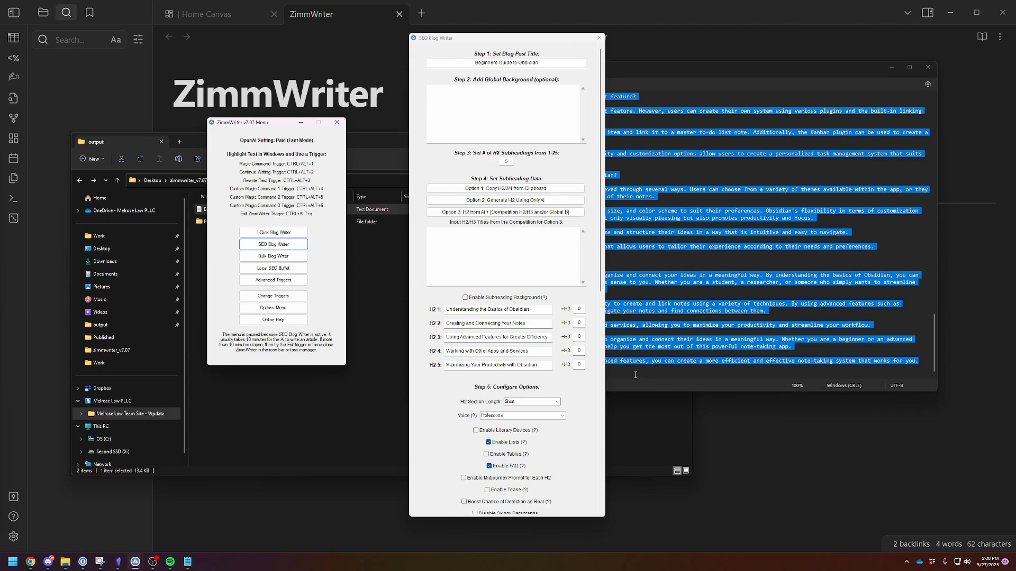
pyautogui.moveTo(606, 366)
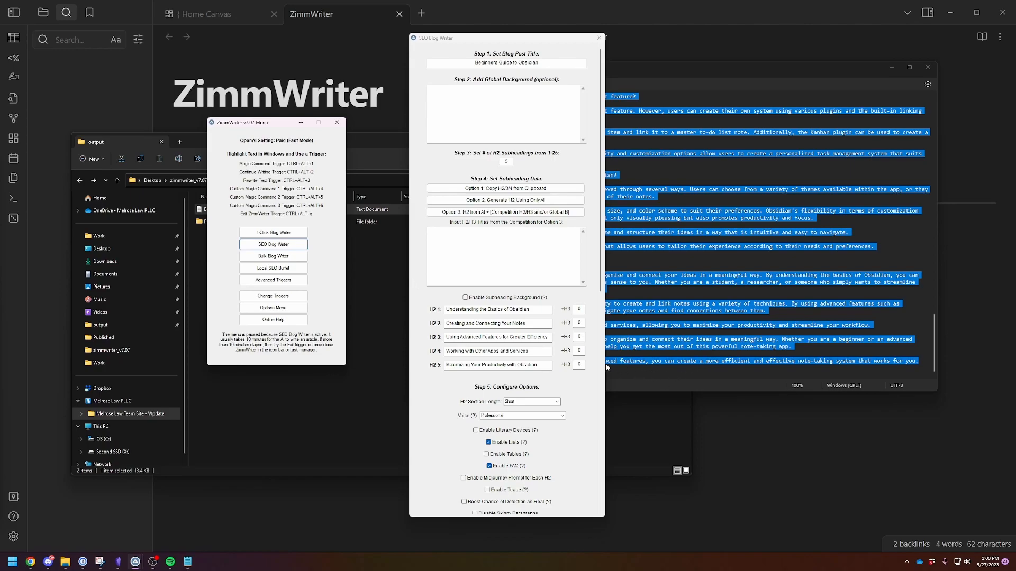
pyautogui.moveTo(416, 296)
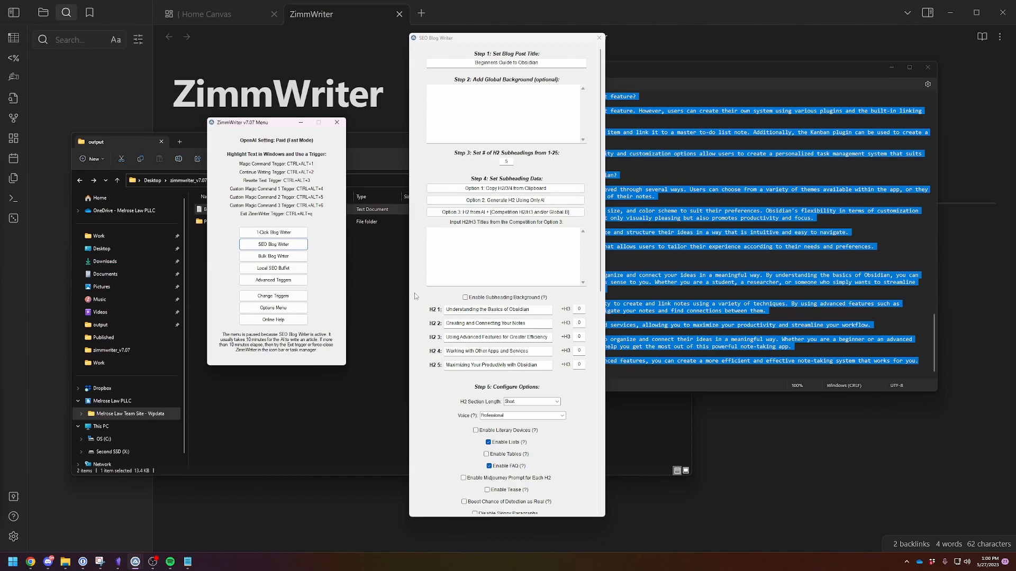
pyautogui.scroll(-3)
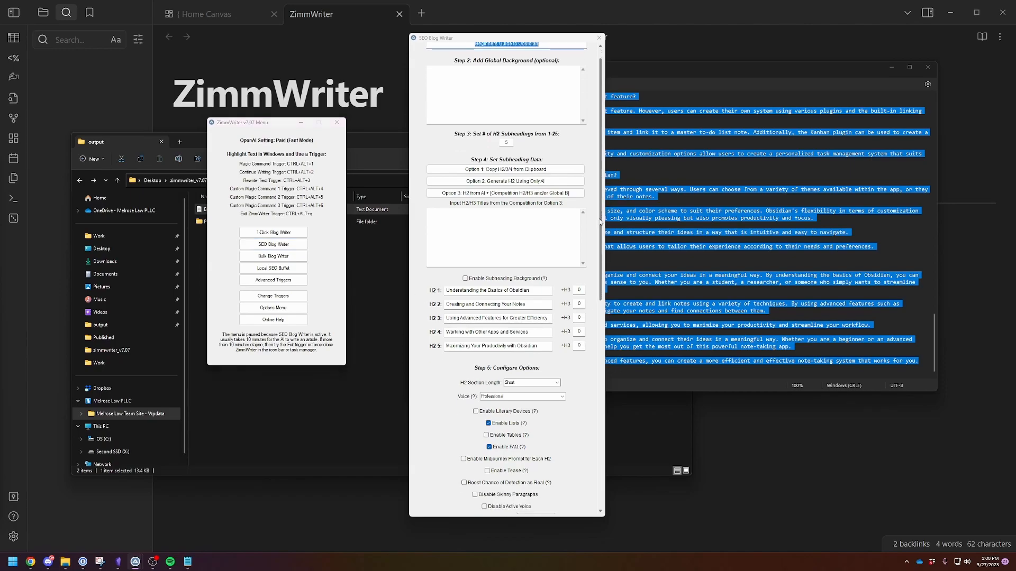
pyautogui.scroll(-3)
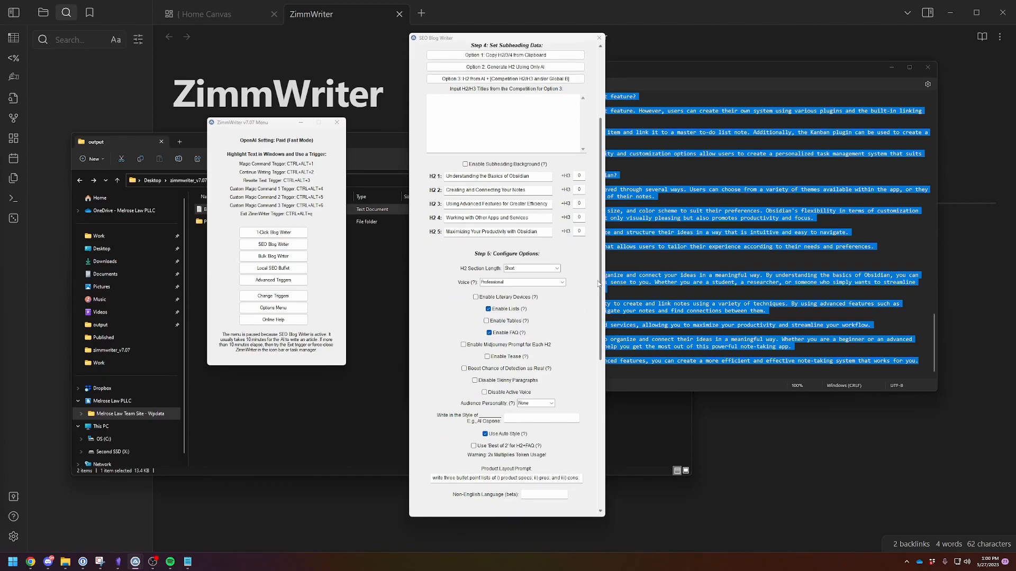
pyautogui.scroll(-3)
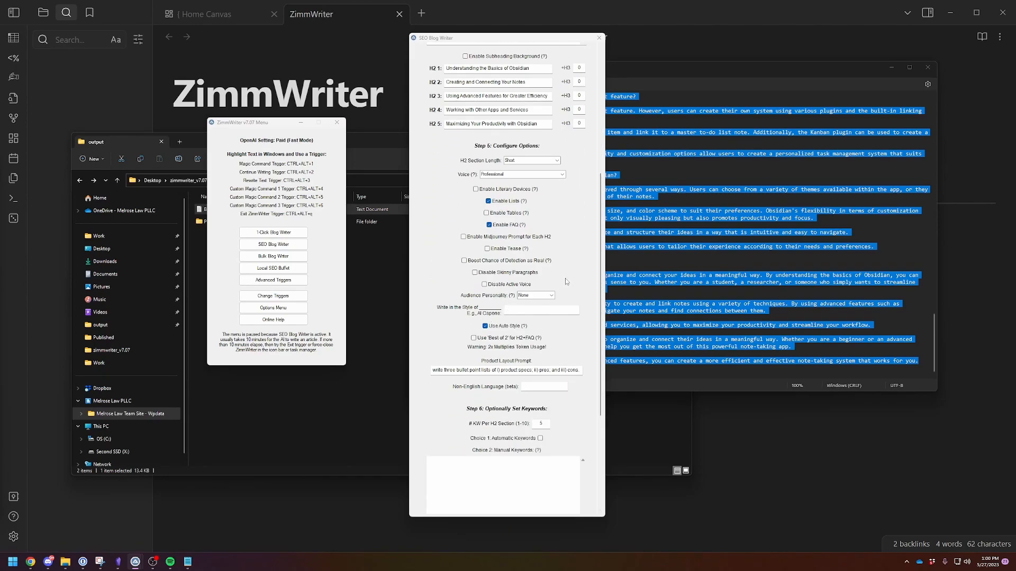
pyautogui.scroll(-3)
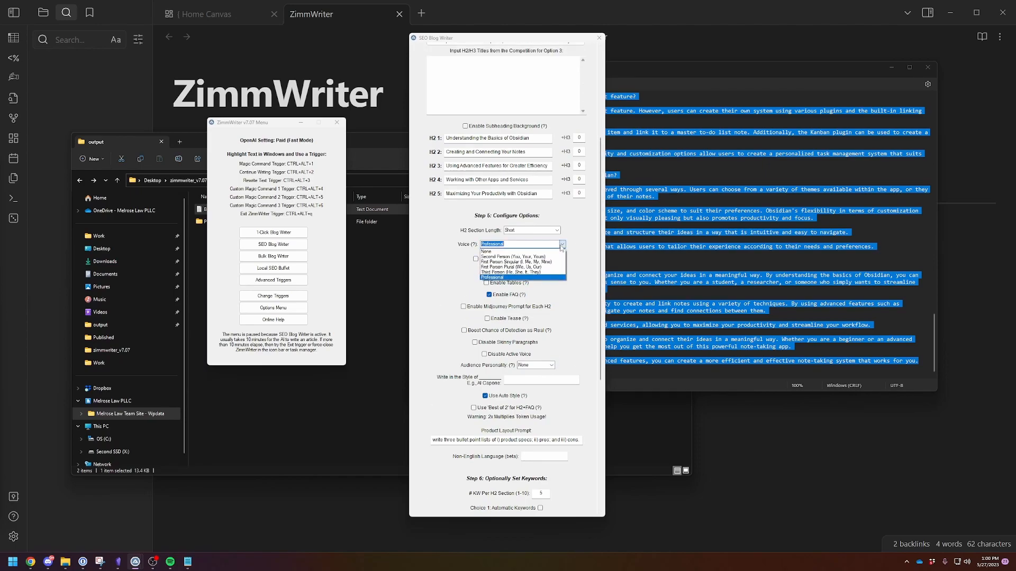
pyautogui.click(491, 277)
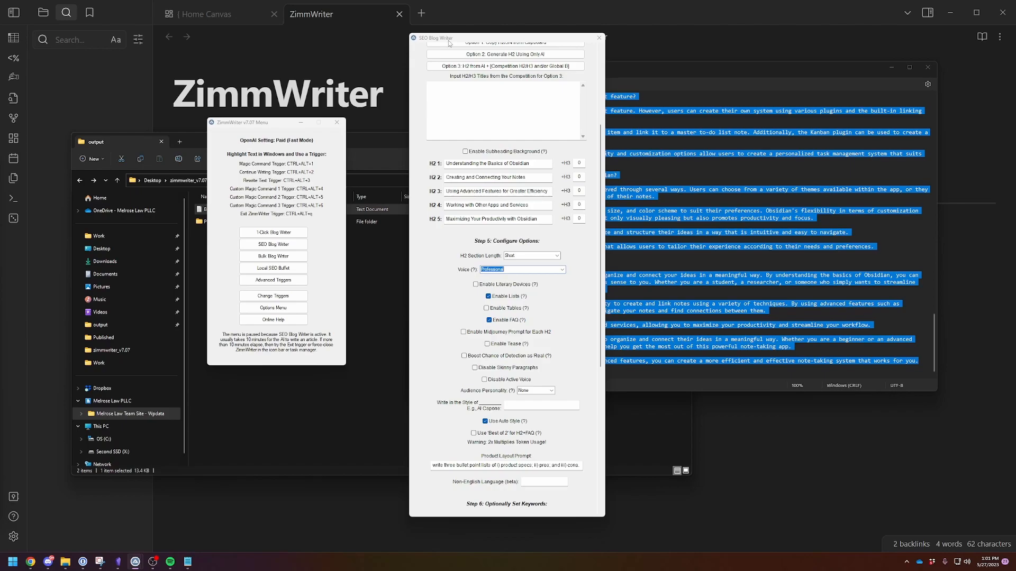
pyautogui.moveTo(426, 66)
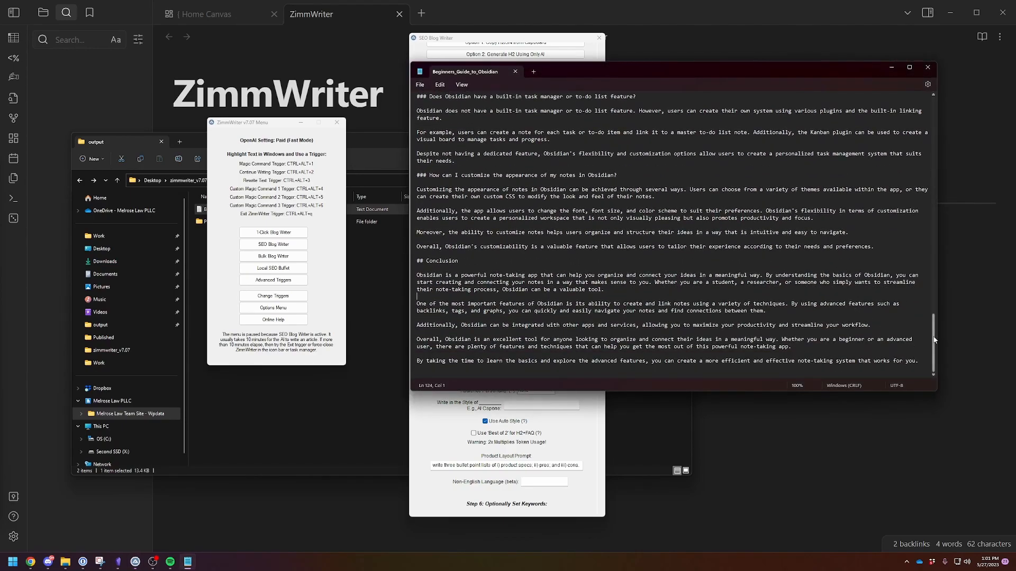
# Step: Scroll through the Obsidian guide's FAQ answers and Conclusion in Notepad
pyautogui.scroll(-3)
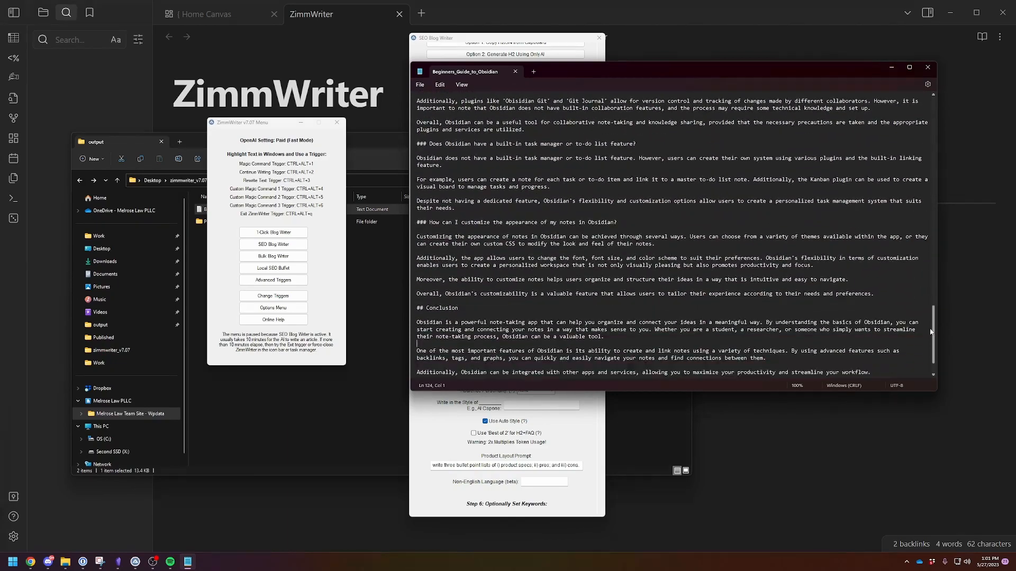
pyautogui.scroll(-3)
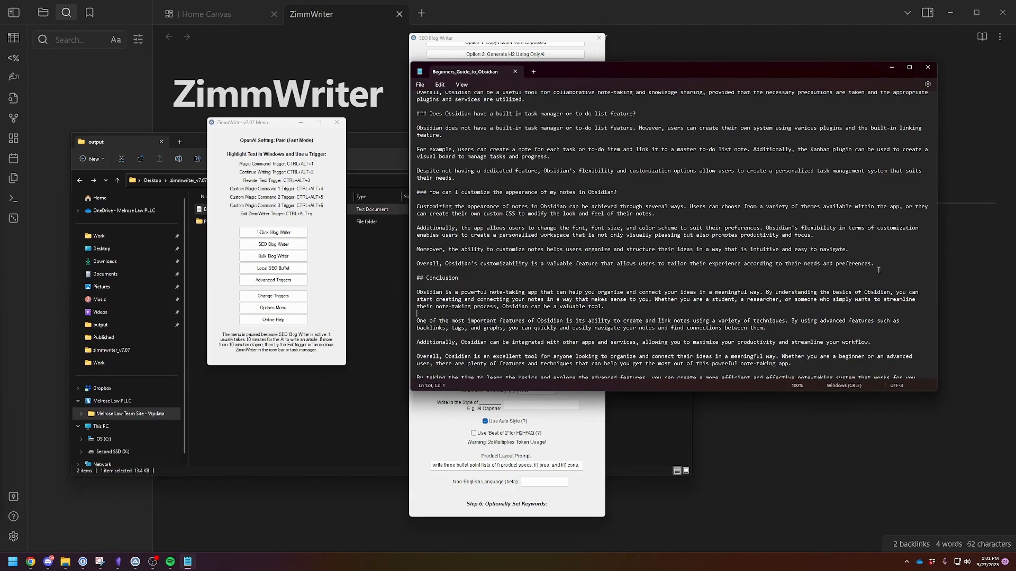
pyautogui.scroll(-3)
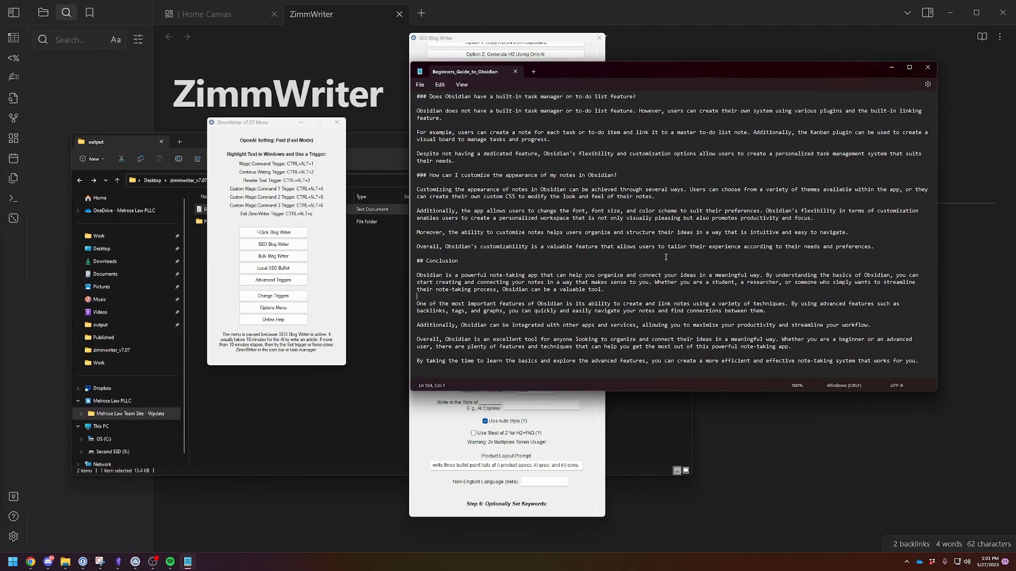
pyautogui.moveTo(349, 286)
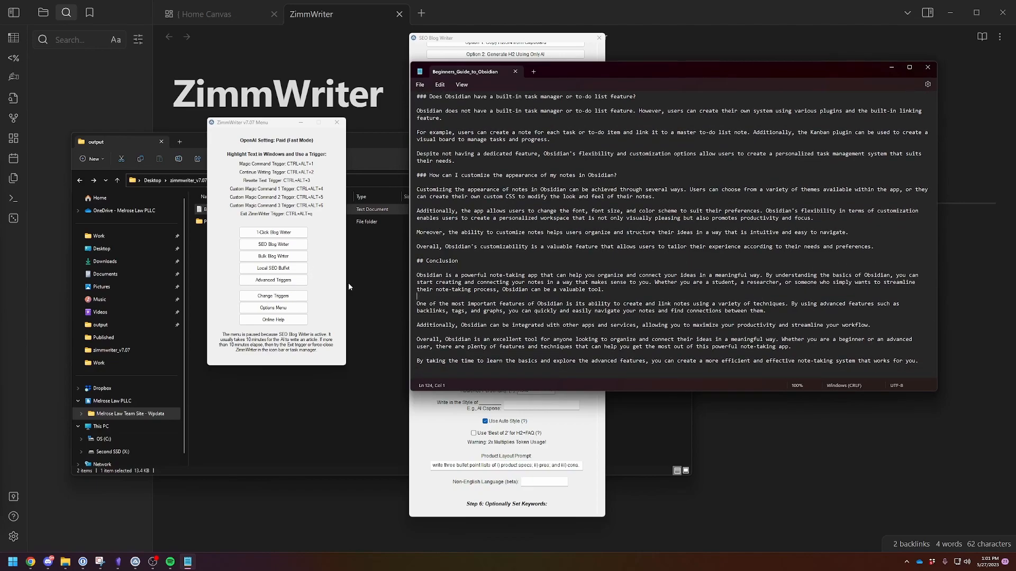
pyautogui.moveTo(329, 276)
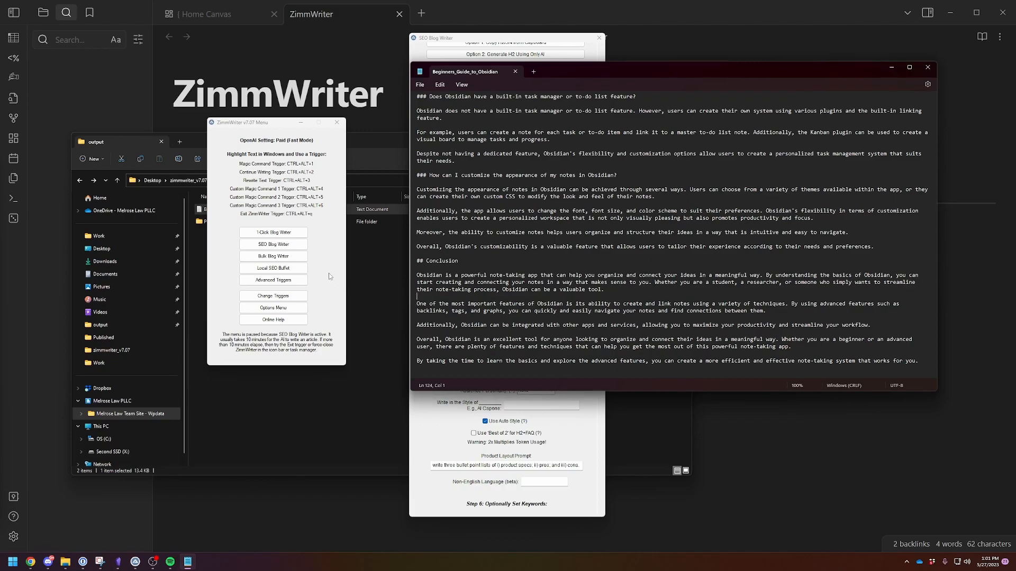
pyautogui.moveTo(273, 307)
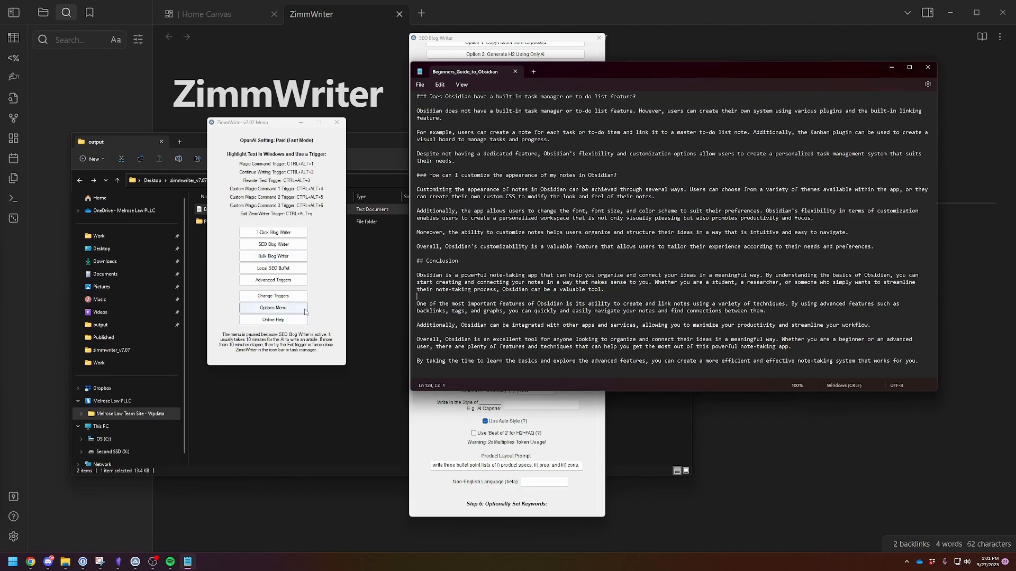